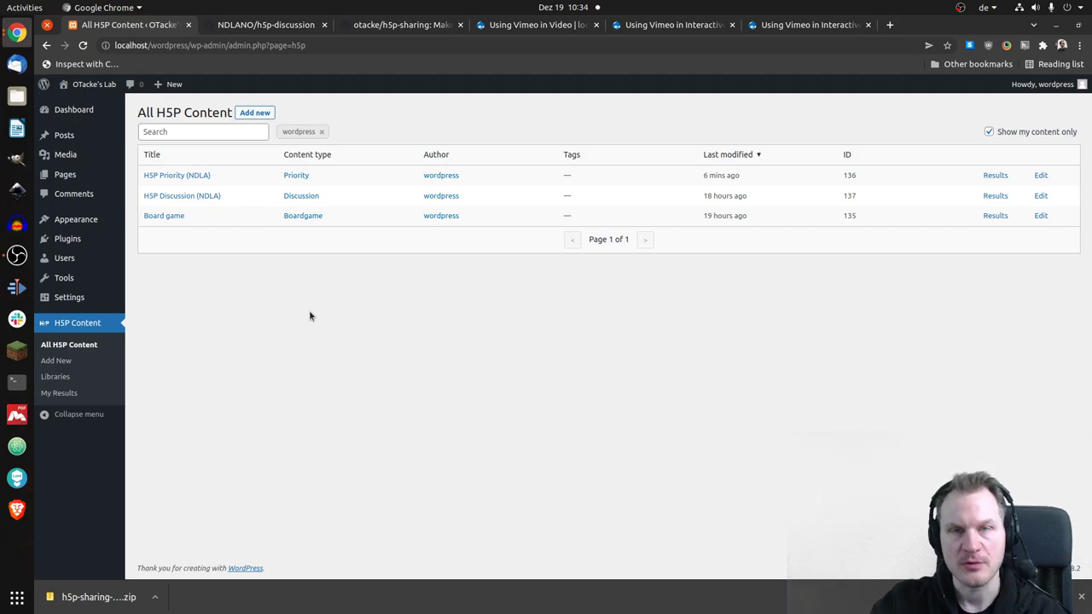
mouse_move(198, 195)
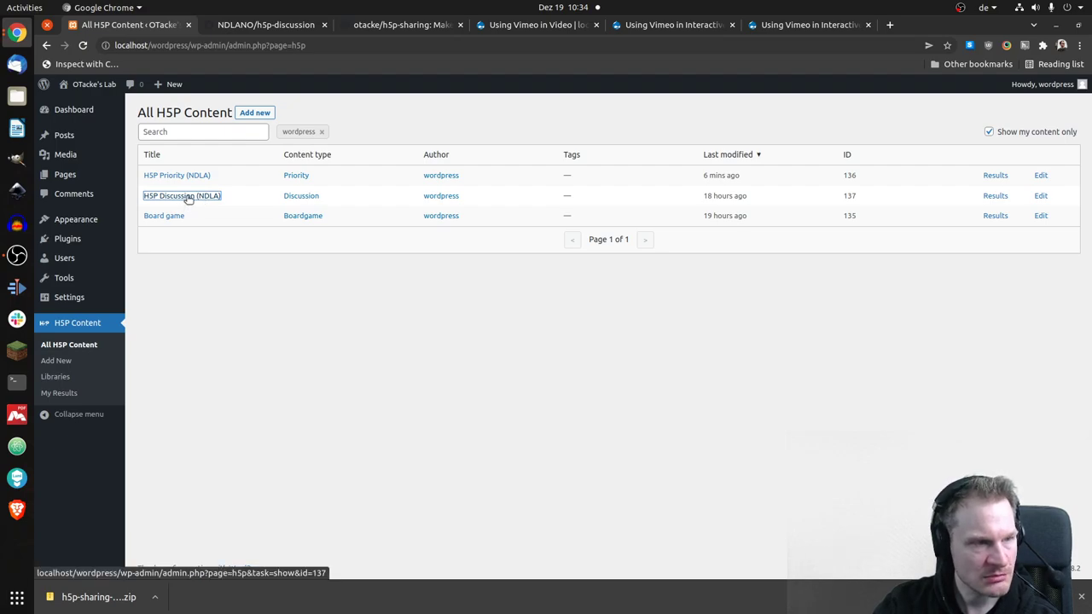
Open the Discussion (NDLA) content from the All H5P Content table.
click(181, 195)
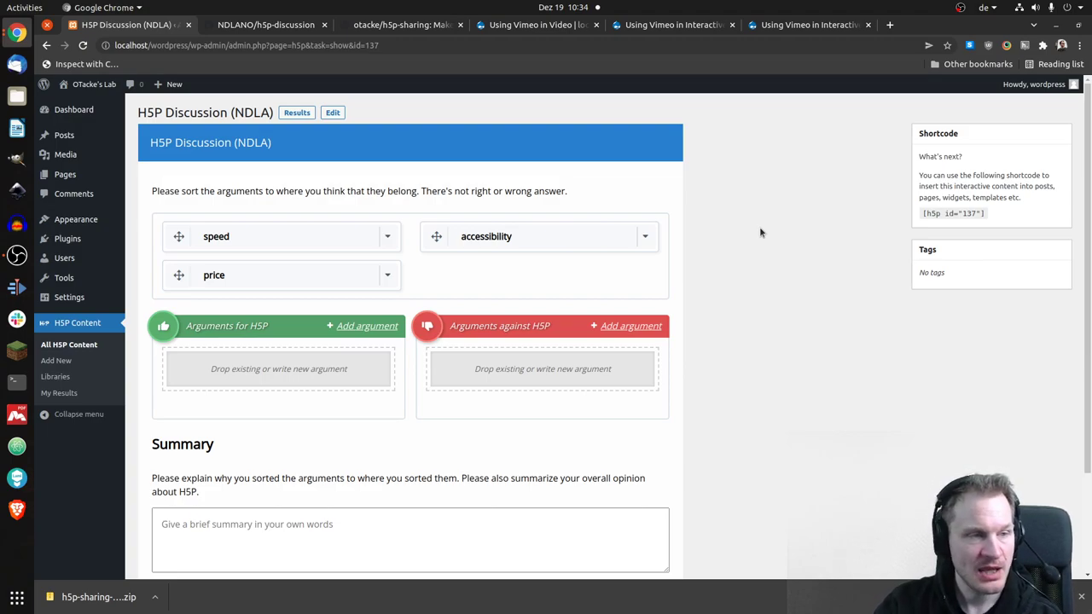
mouse_move(772, 231)
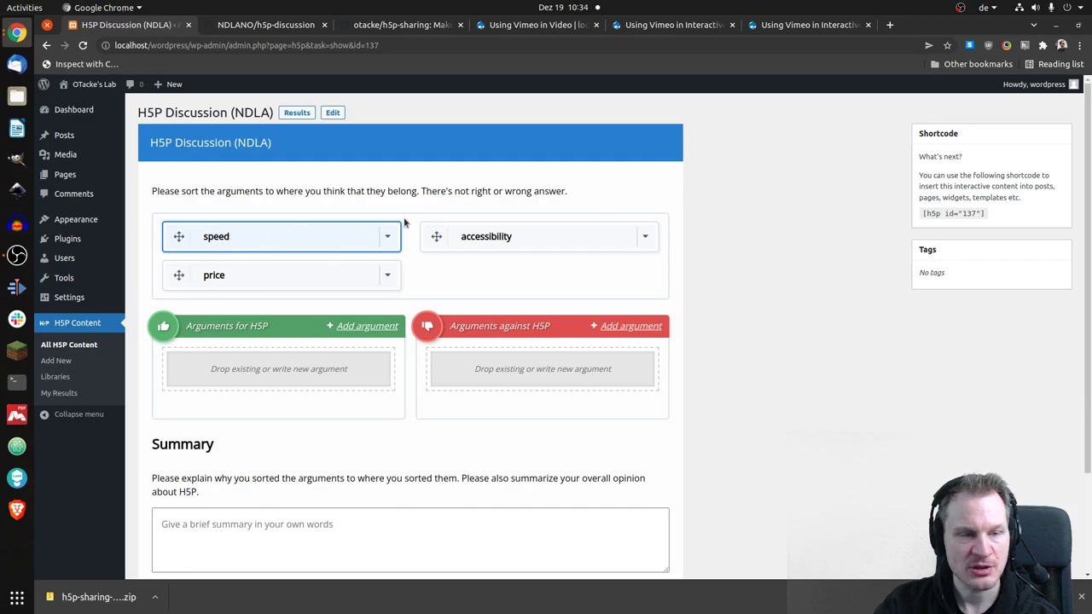
mouse_move(591, 183)
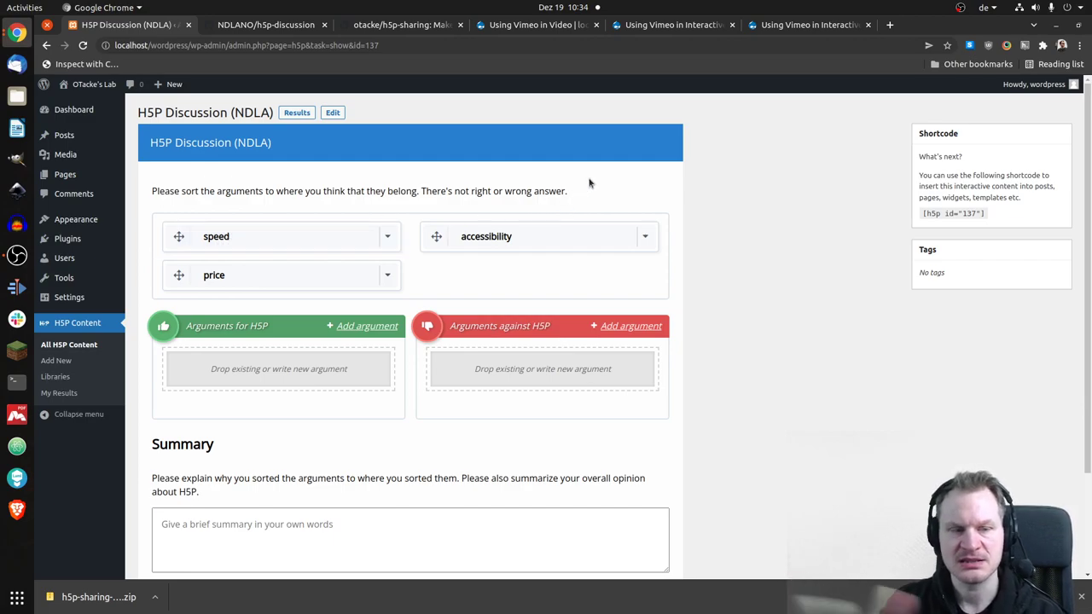
mouse_move(464, 202)
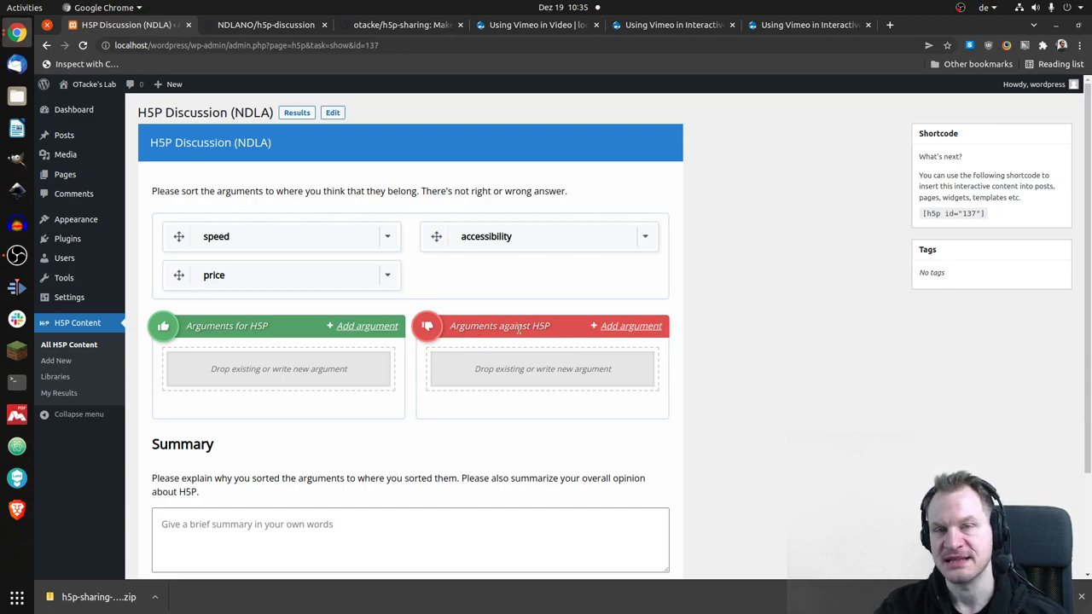
mouse_move(719, 272)
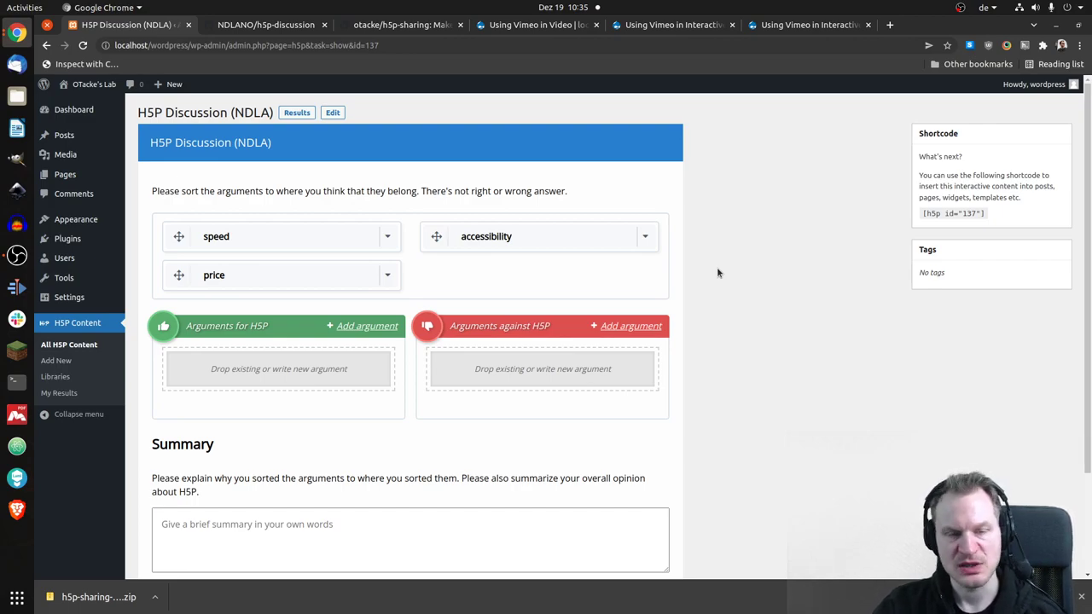
mouse_move(705, 276)
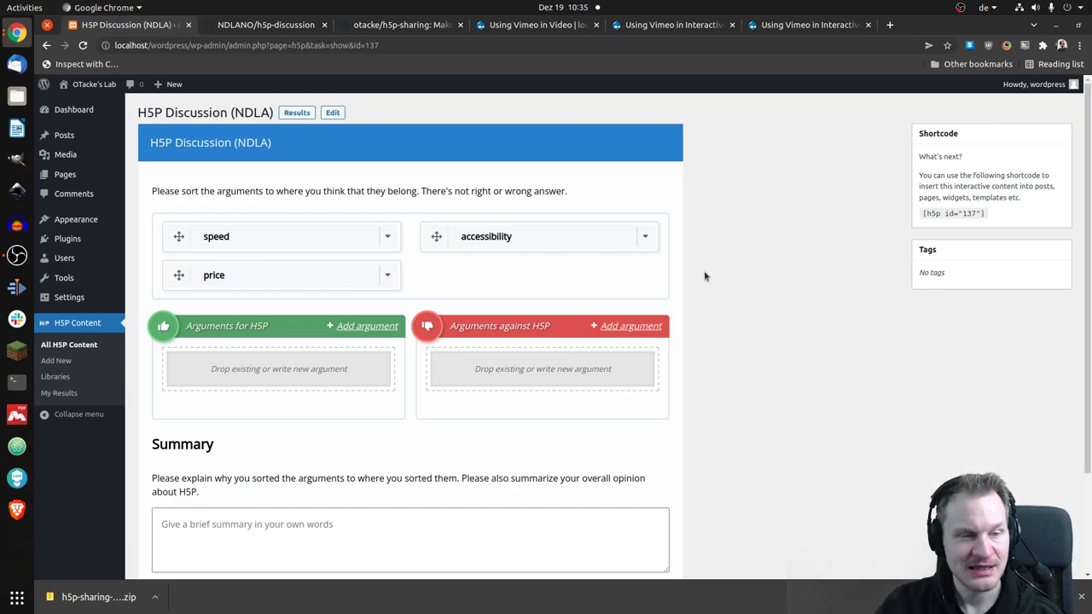
mouse_move(703, 281)
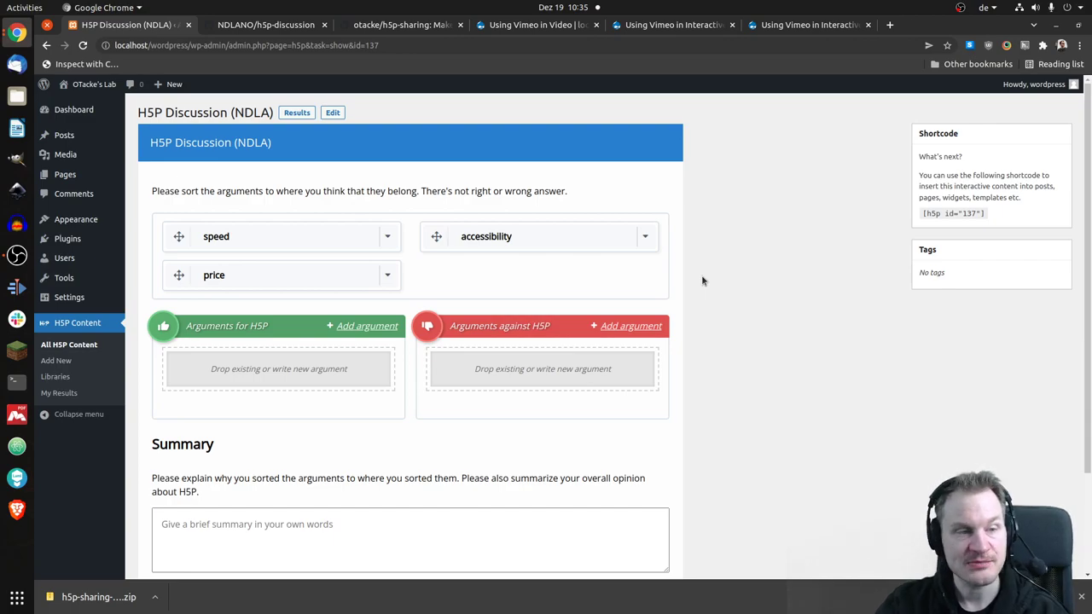
mouse_move(707, 276)
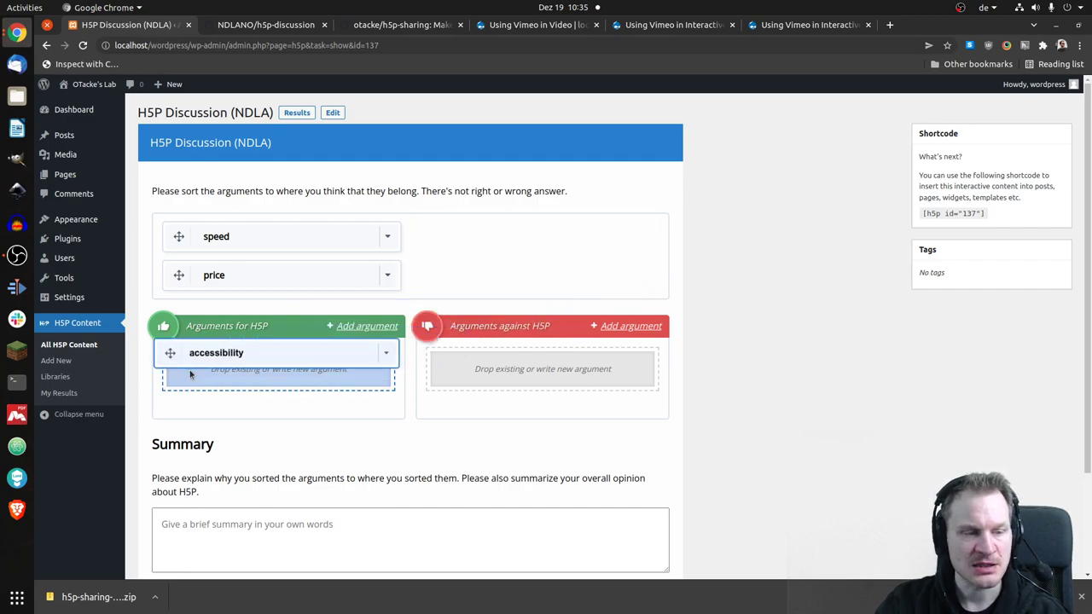
Drag accessibility into Arguments for H5P, and speed and price into Arguments against H5P.
drag(216, 352, 232, 429)
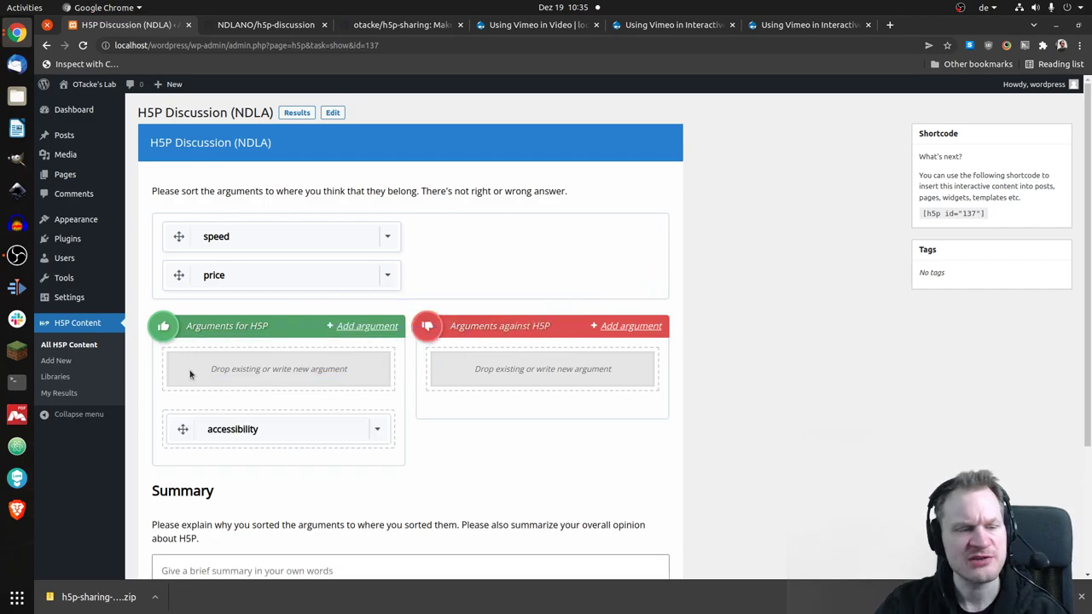
mouse_move(765, 242)
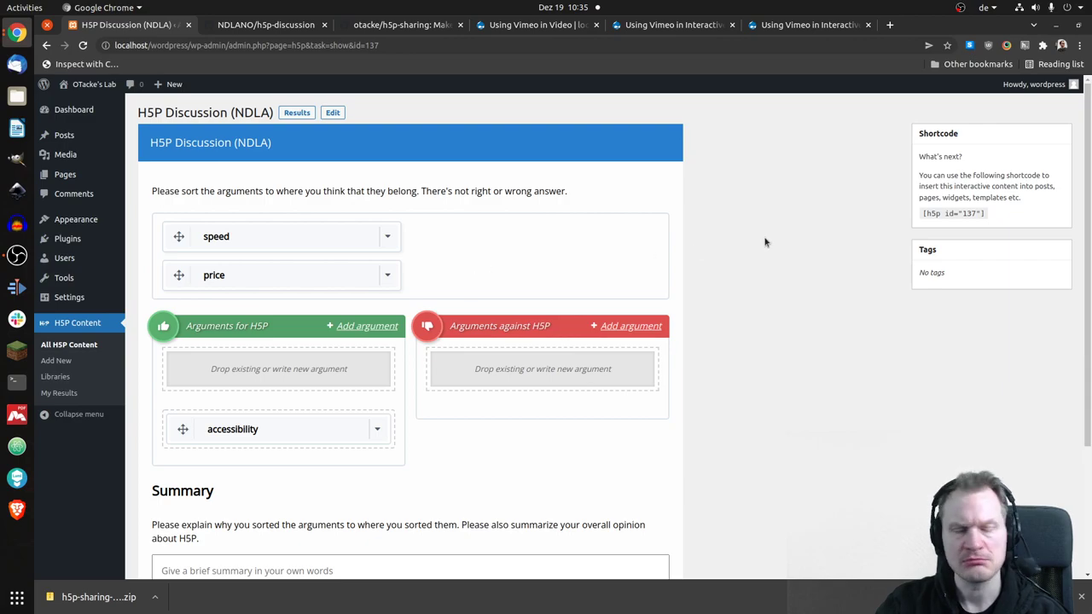
mouse_move(754, 242)
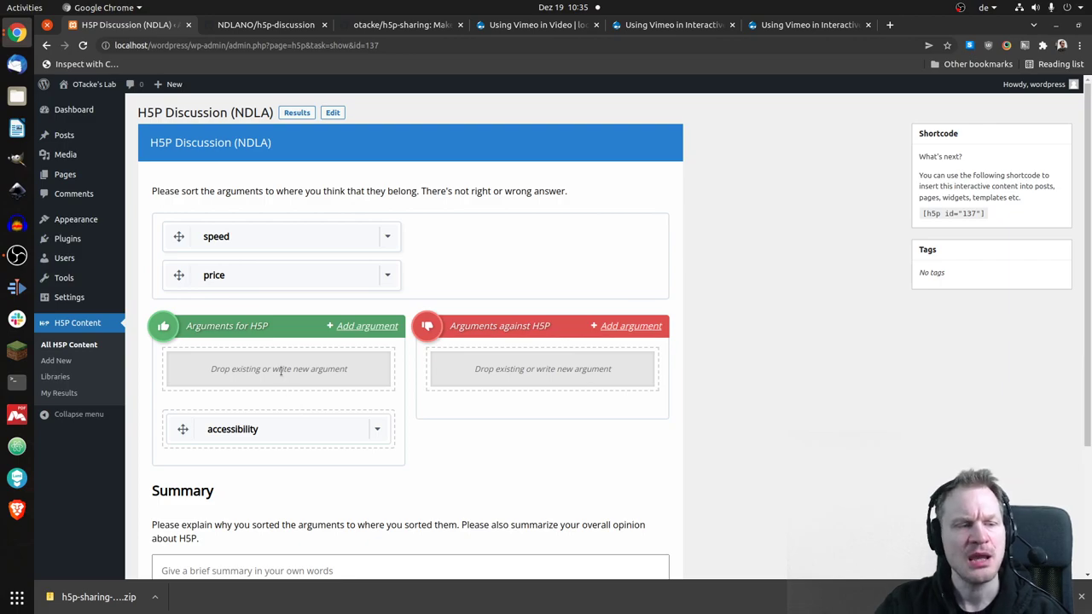
mouse_move(254, 357)
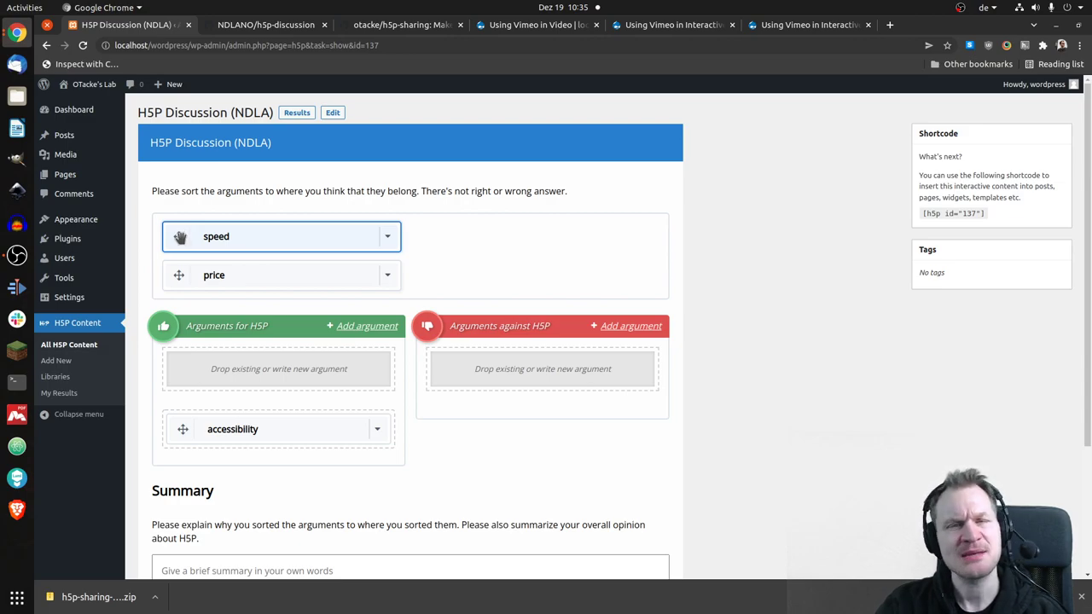
drag(180, 236, 538, 413)
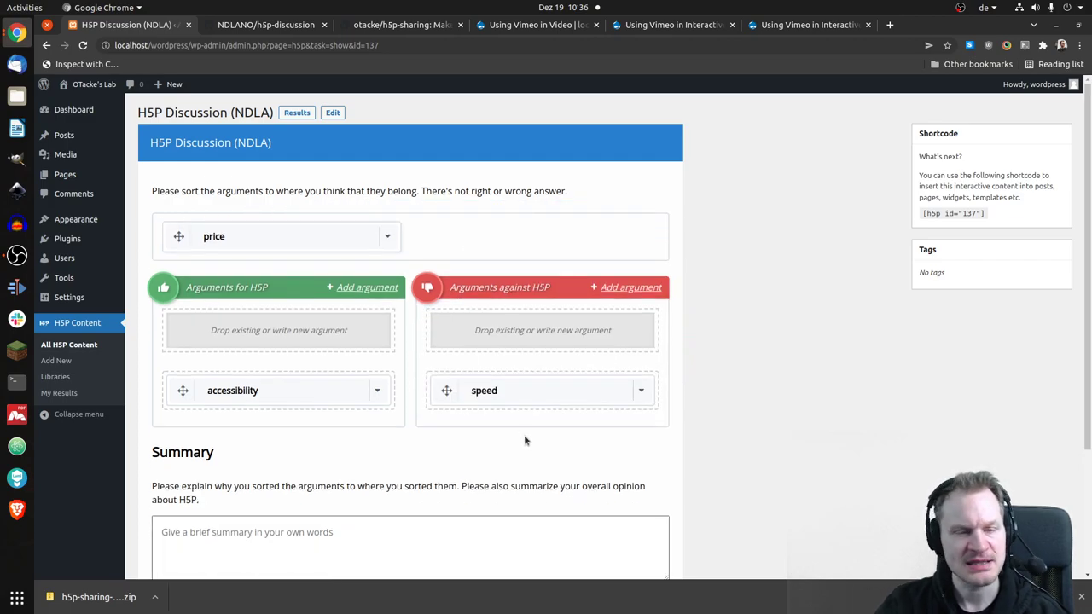
mouse_move(506, 444)
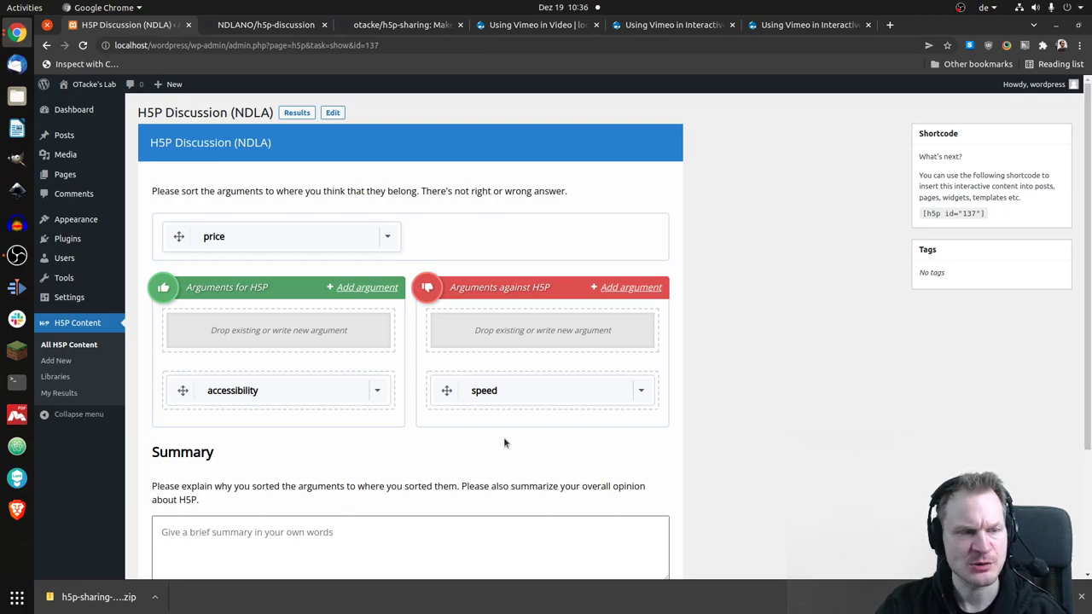
mouse_move(179, 237)
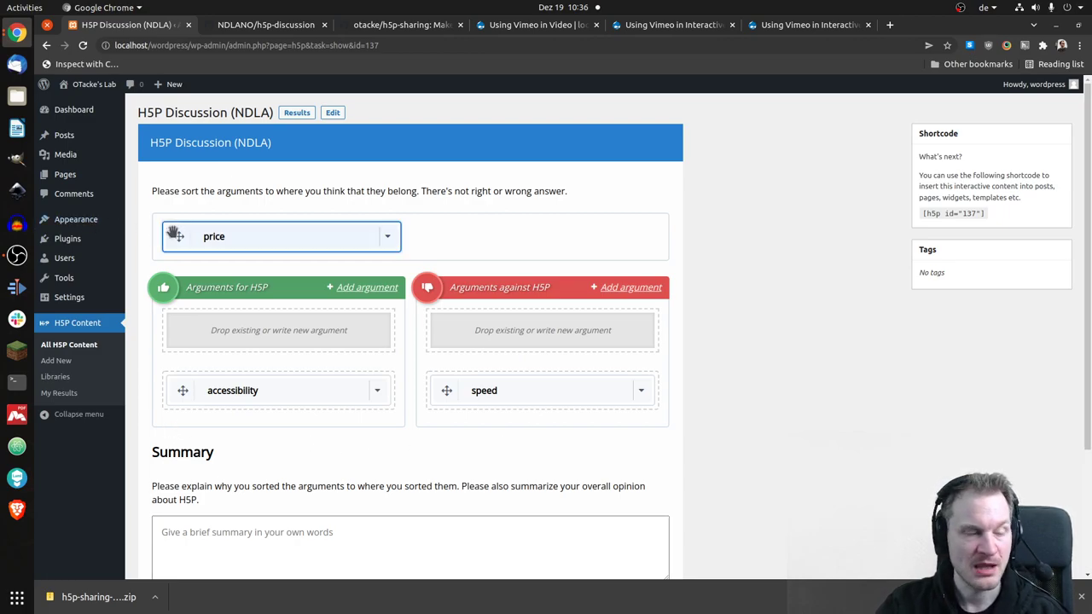
mouse_move(222, 351)
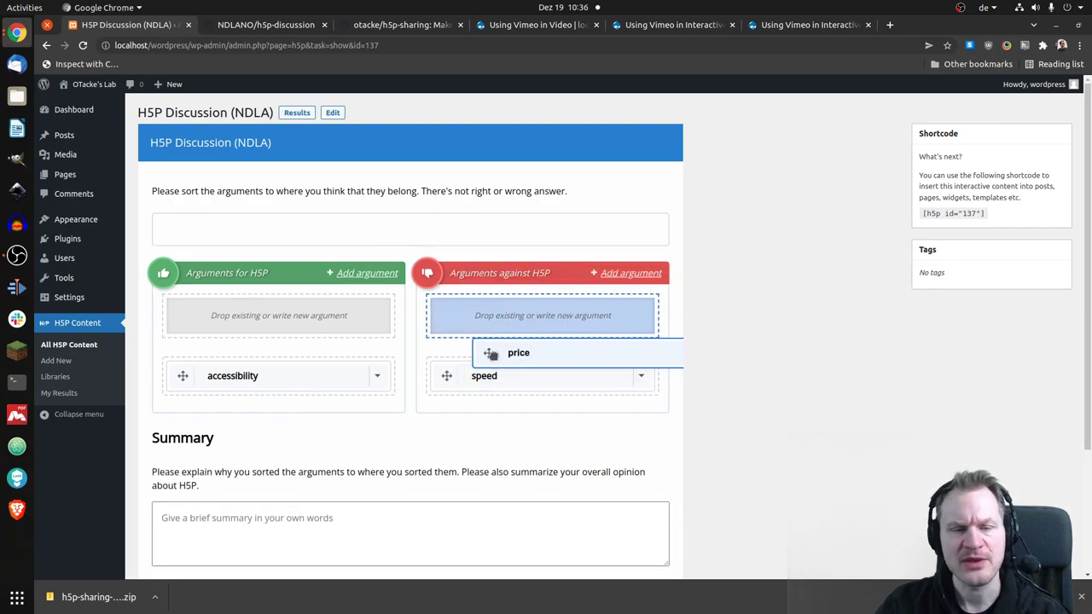
drag(518, 352, 542, 314)
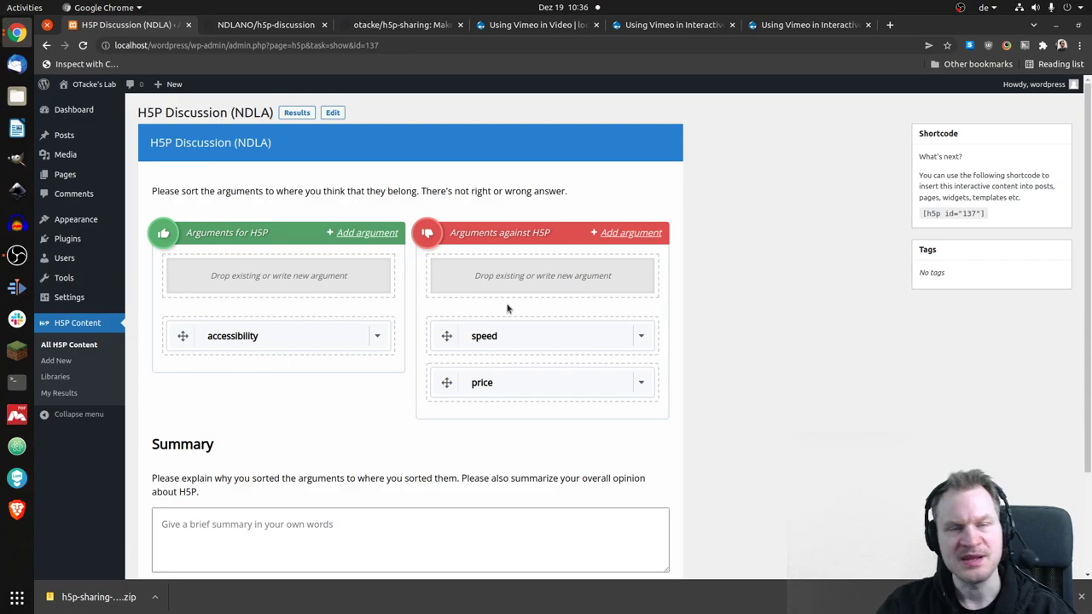
Enter 'yada yada' in the Summary text area.
scroll(down, 3)
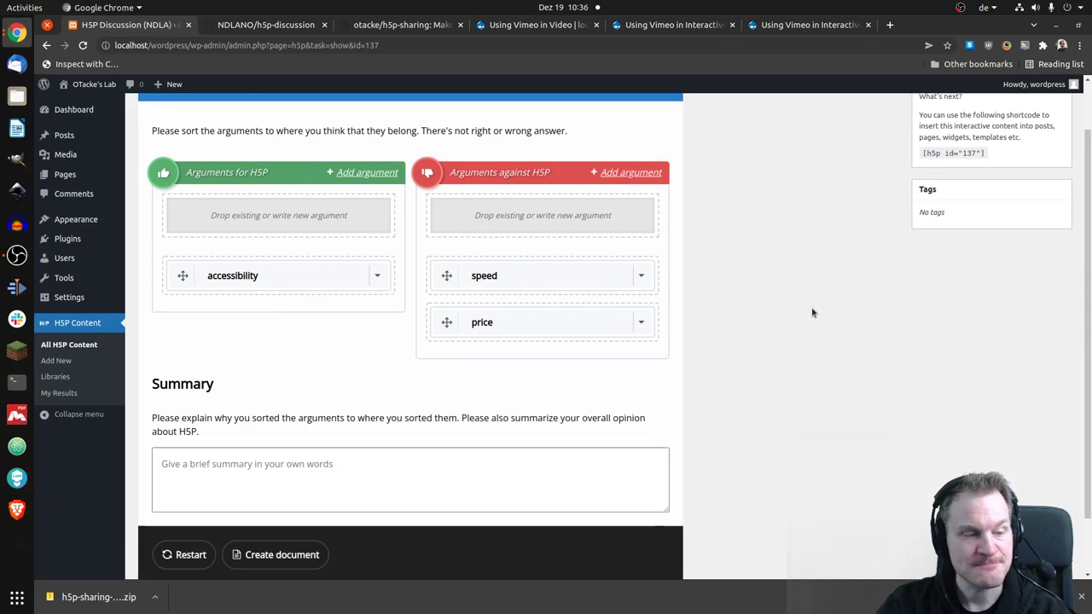
click(410, 479)
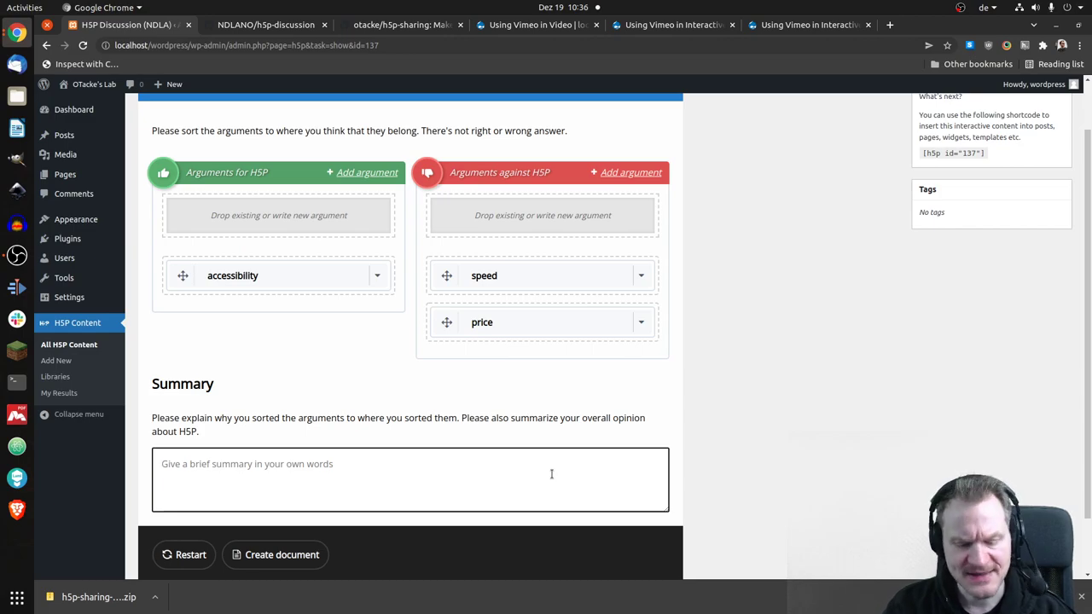
text(yada yada)
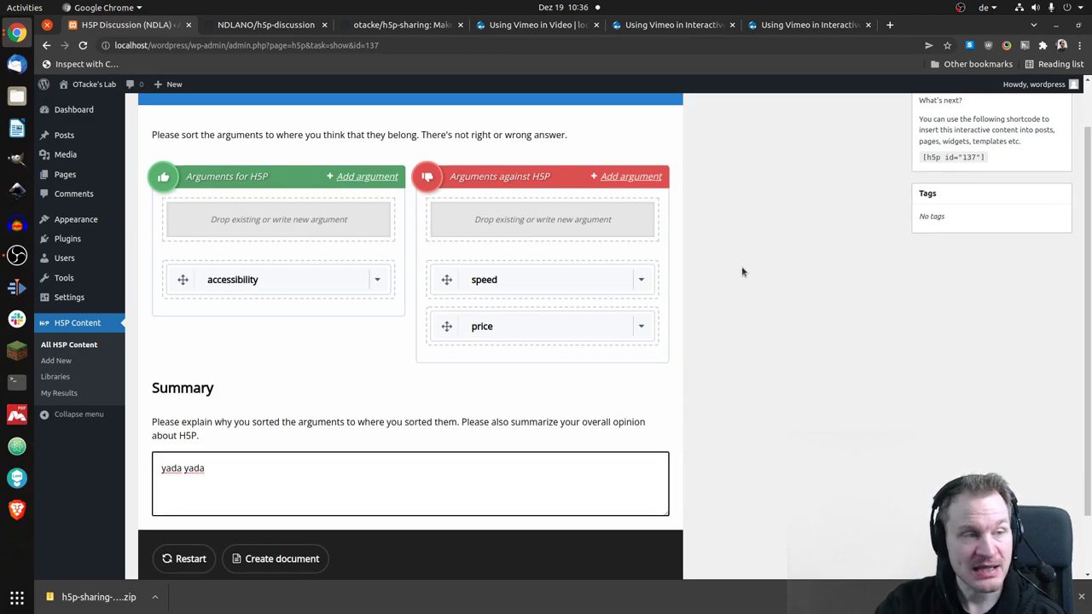
scroll(down, 3)
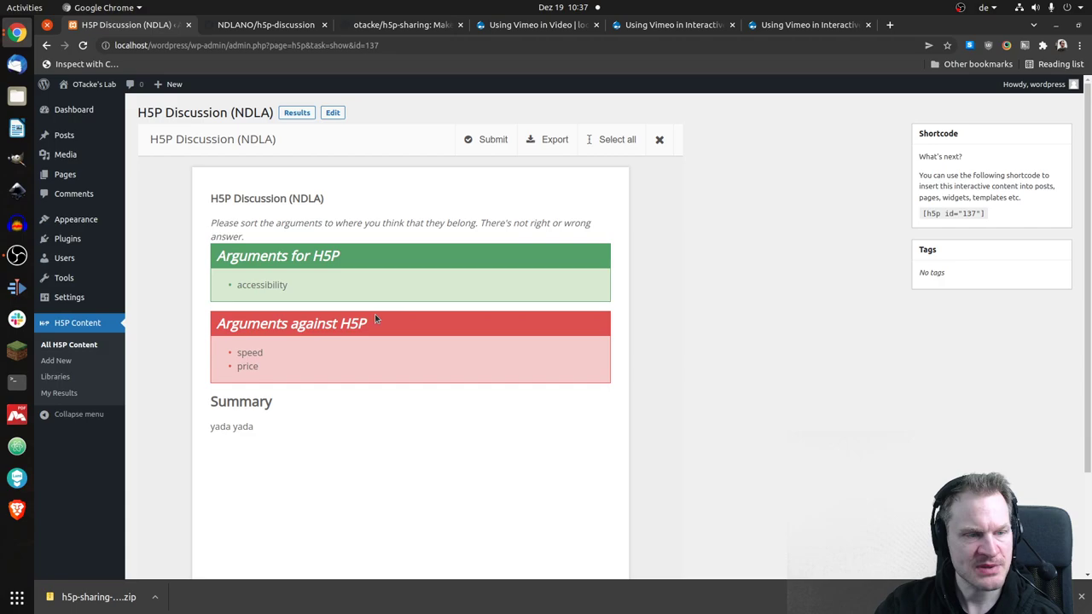
mouse_move(253, 488)
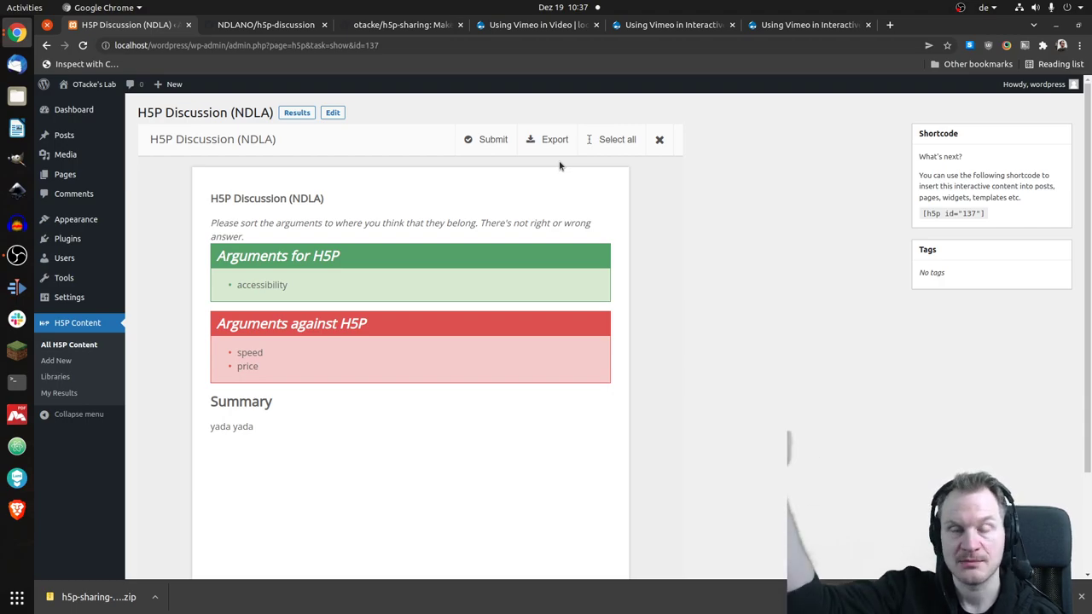
mouse_move(564, 169)
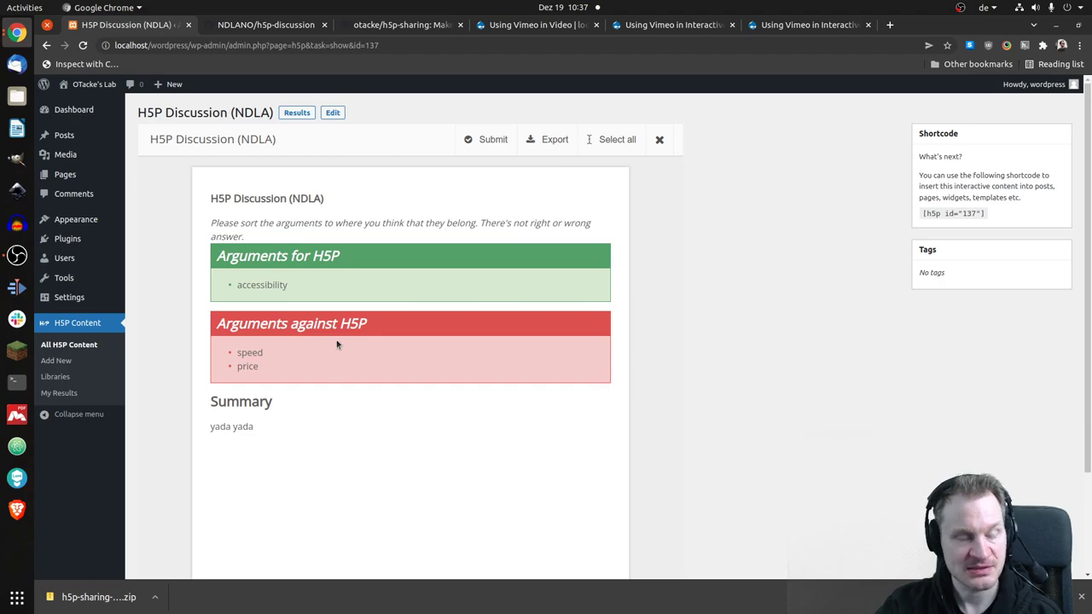
mouse_move(495, 143)
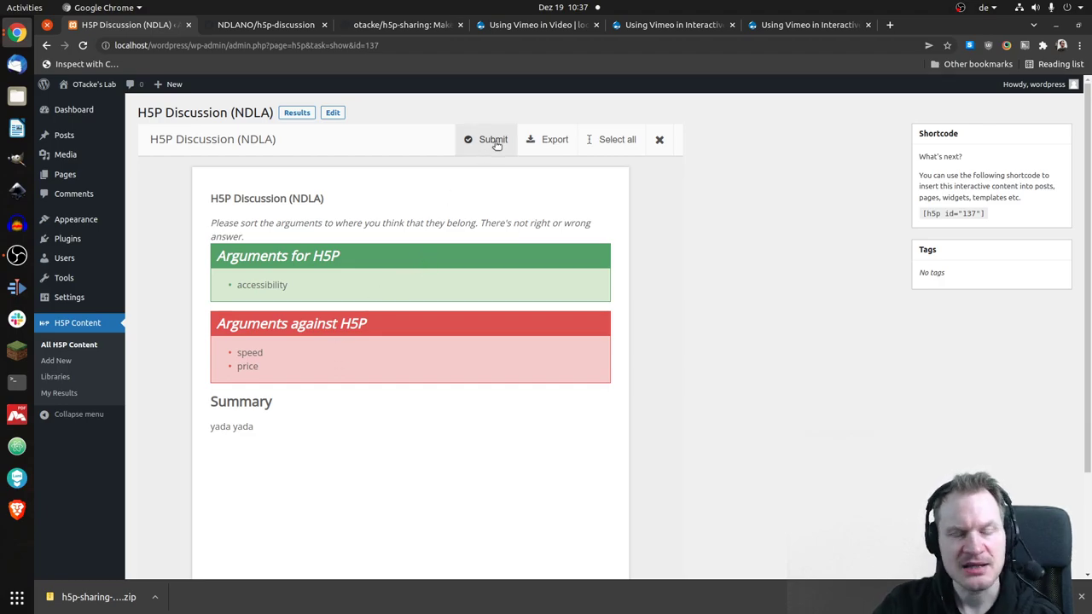
mouse_move(492, 140)
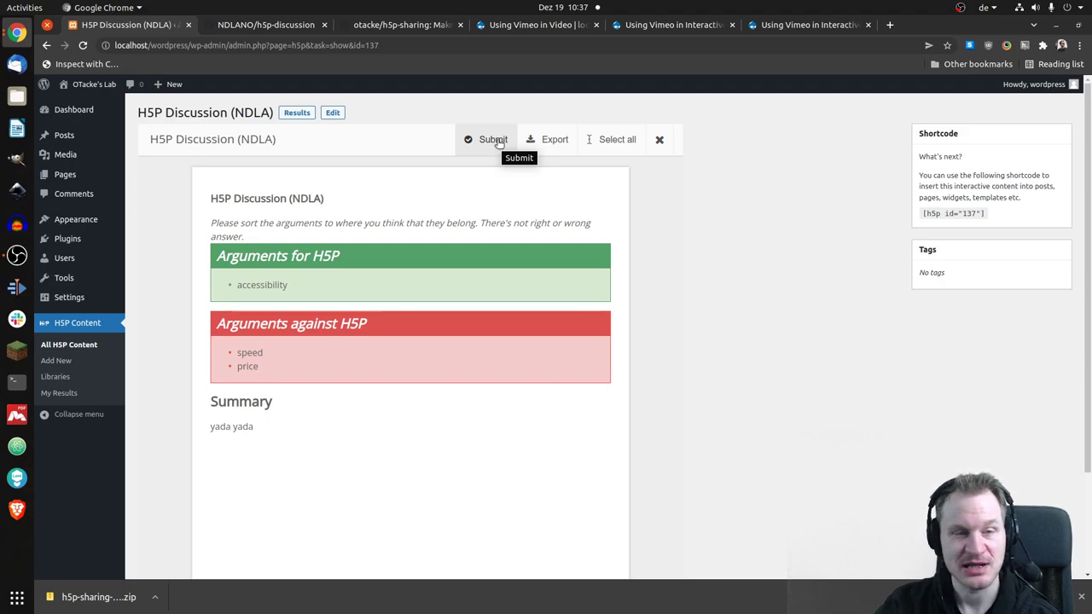
mouse_move(489, 168)
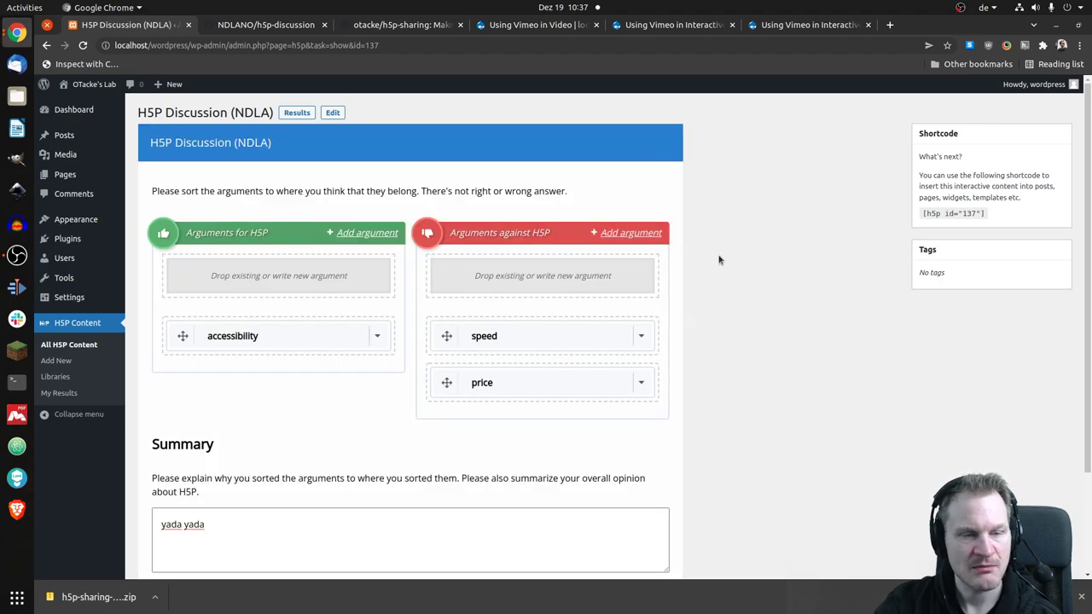
mouse_move(401, 314)
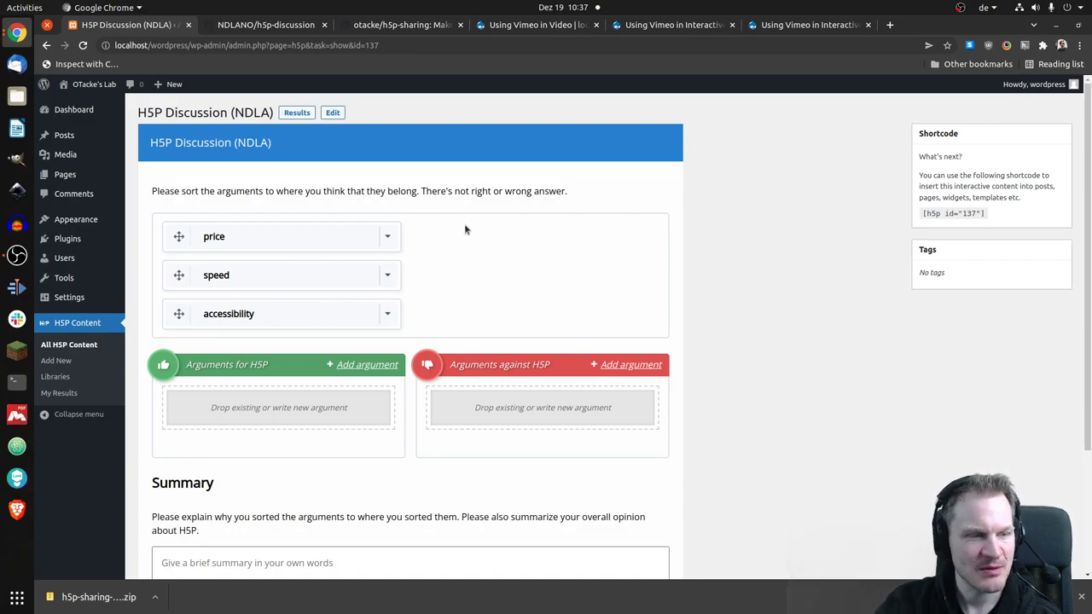
mouse_move(414, 245)
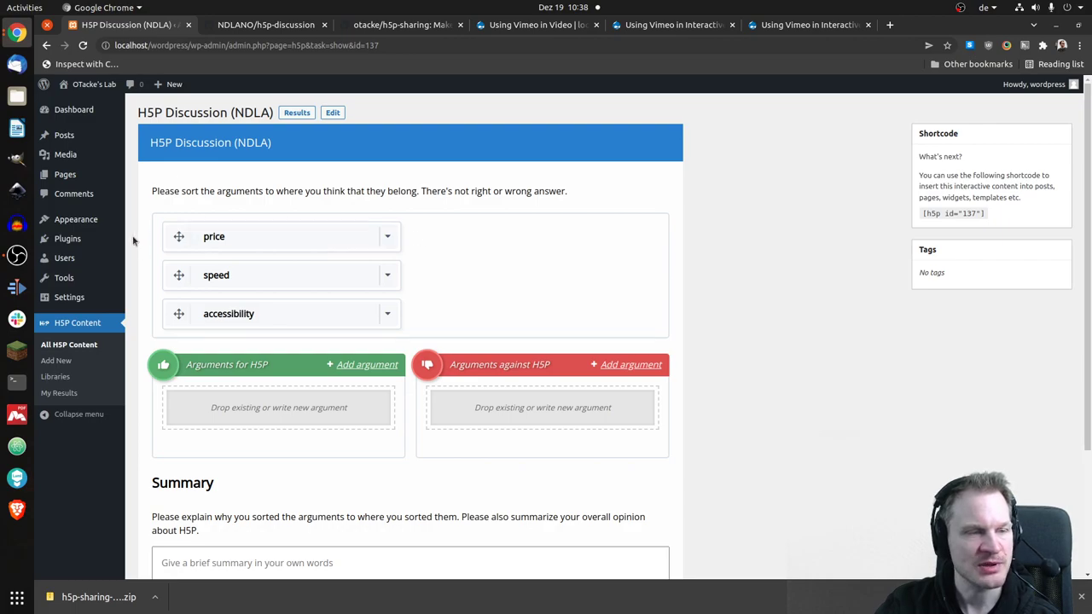
drag(214, 237, 261, 276)
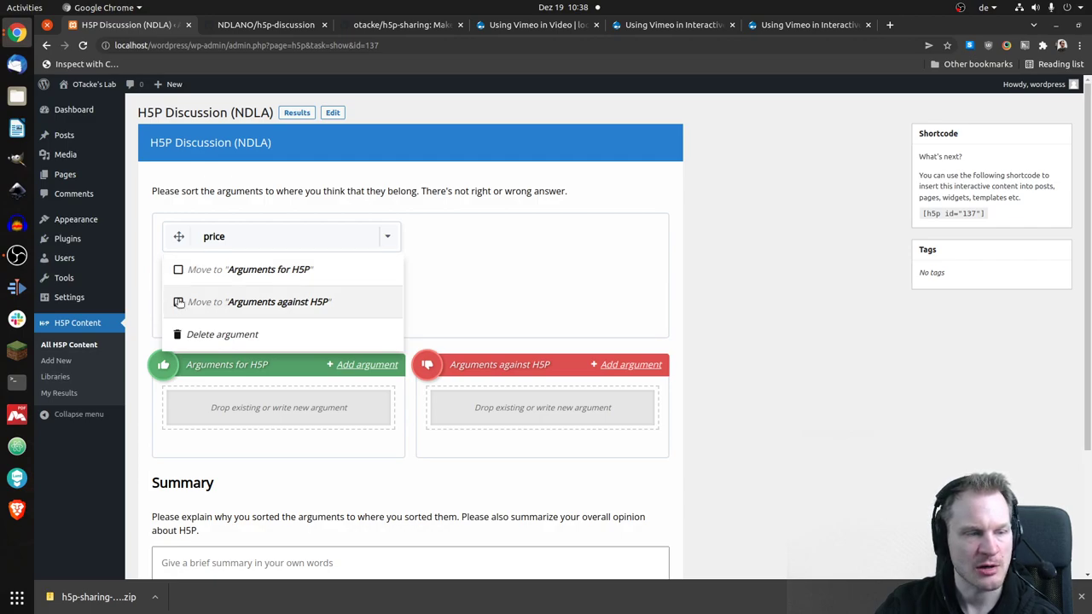
Move price to Arguments against H5P and delete the speed argument via their dropdowns.
click(258, 301)
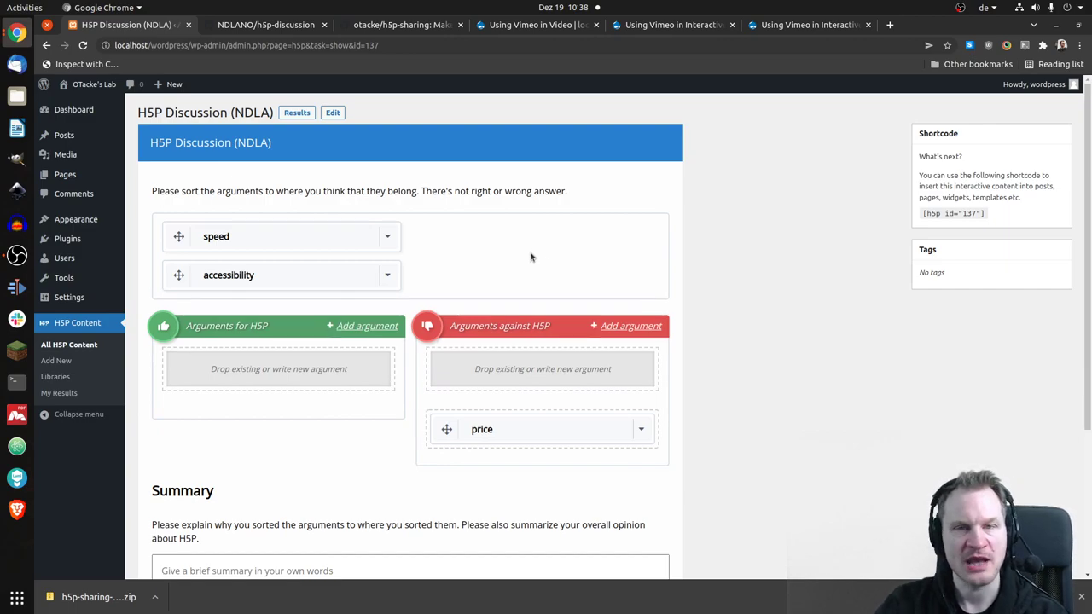
mouse_move(507, 247)
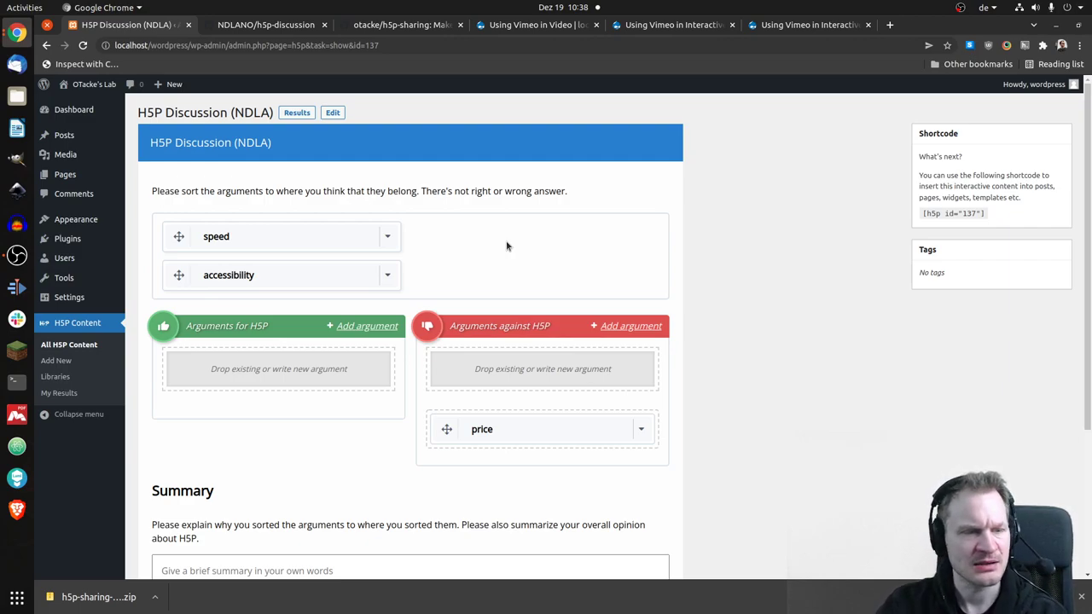
mouse_move(482, 247)
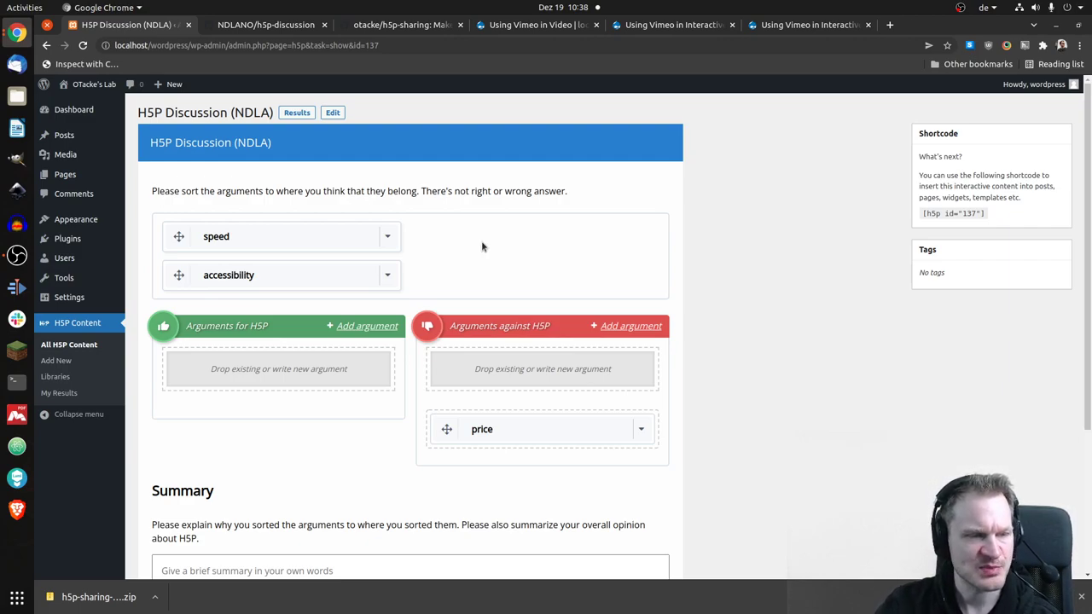
click(387, 236)
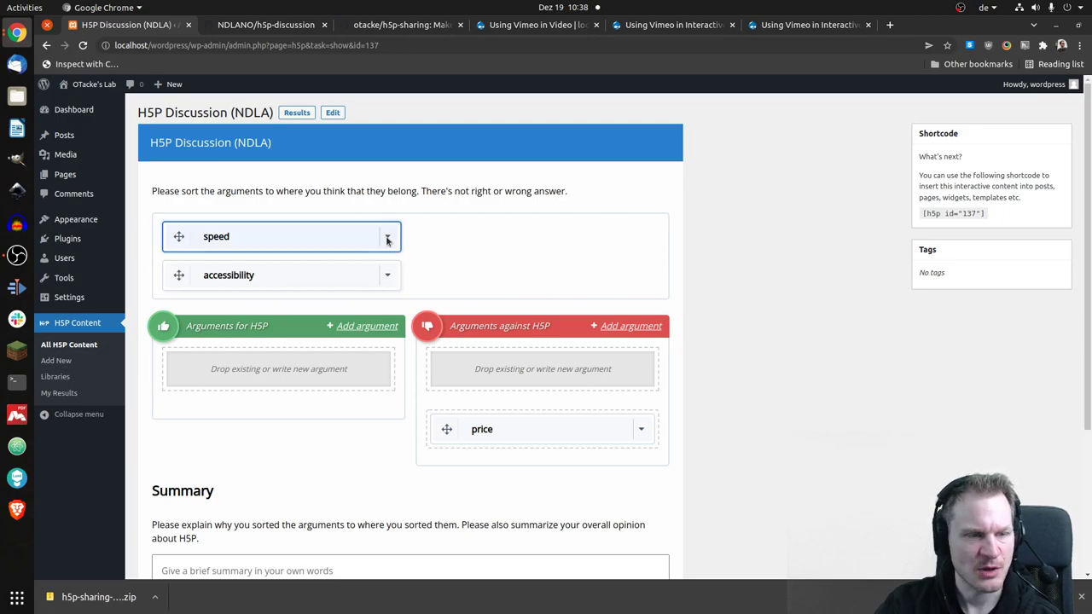
click(387, 236)
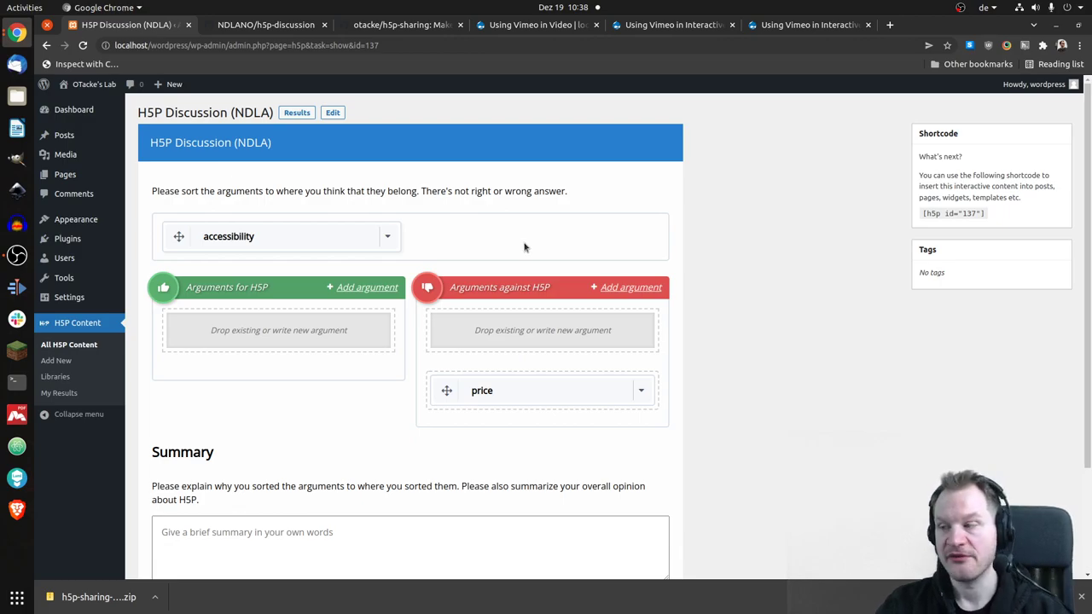
mouse_move(333, 113)
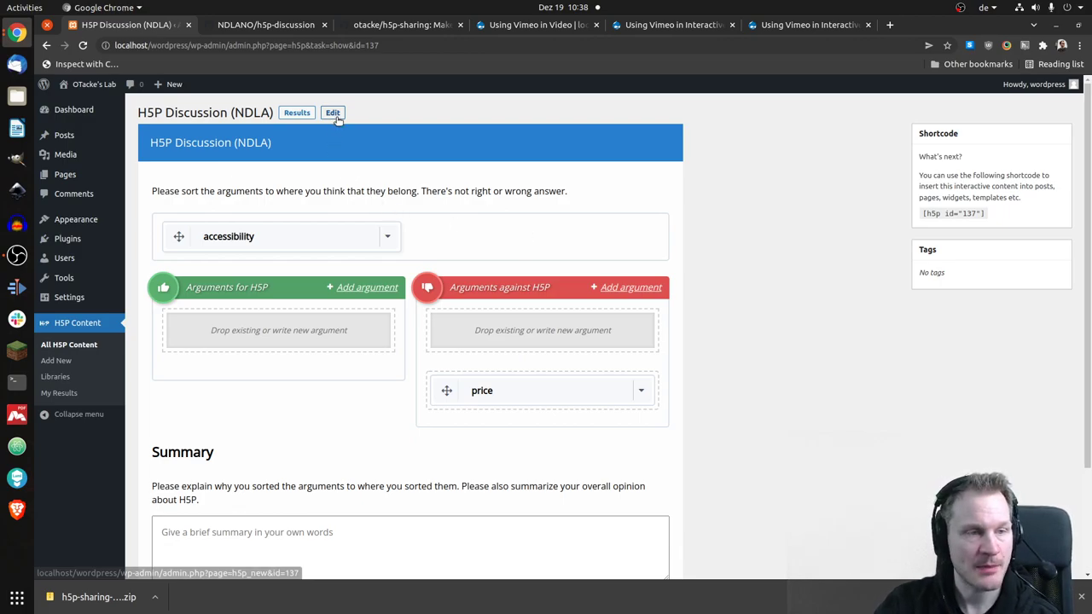
Open the discussion in the H5P editor and scroll down to the Resource library.
click(332, 112)
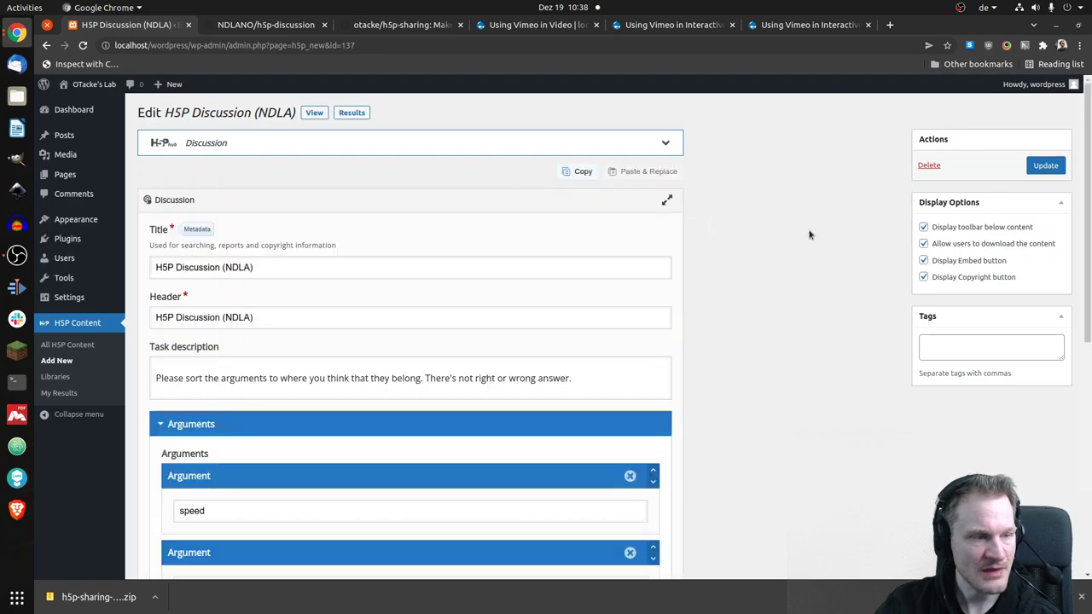
scroll(down, 3)
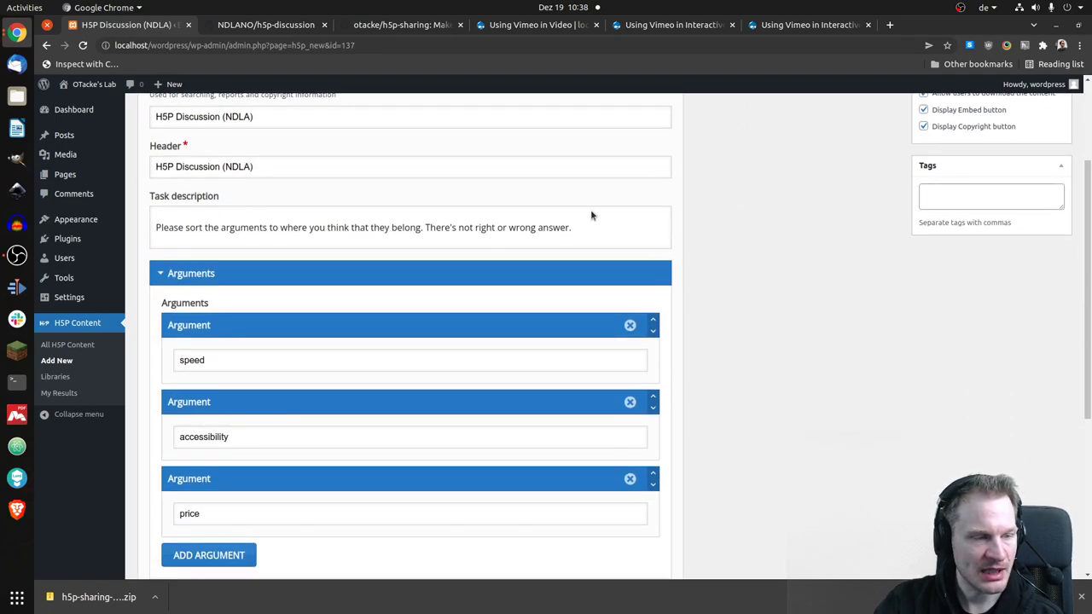
mouse_move(324, 332)
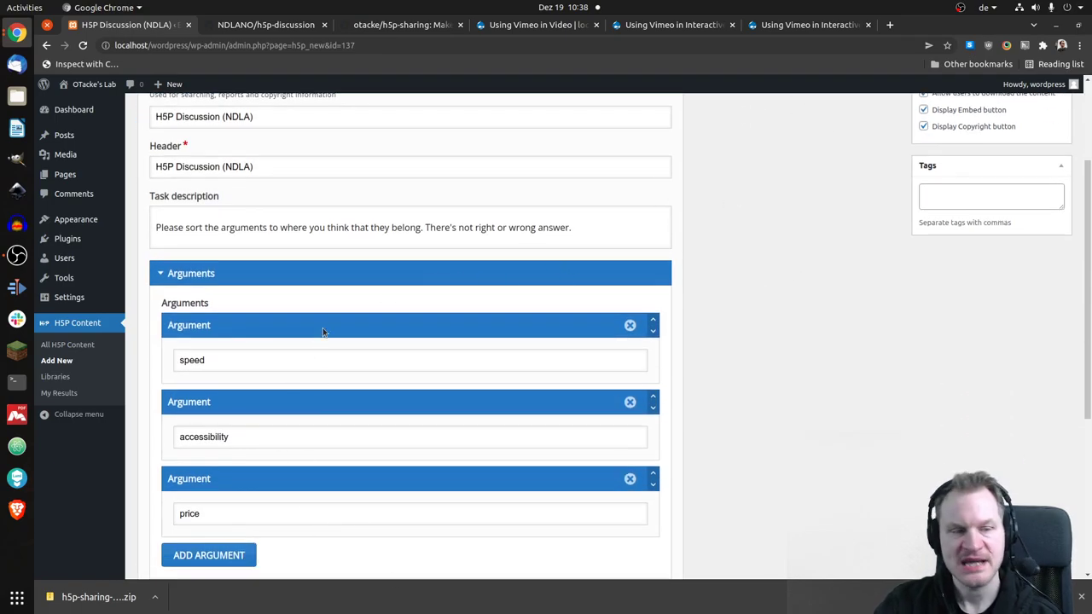
scroll(down, 3)
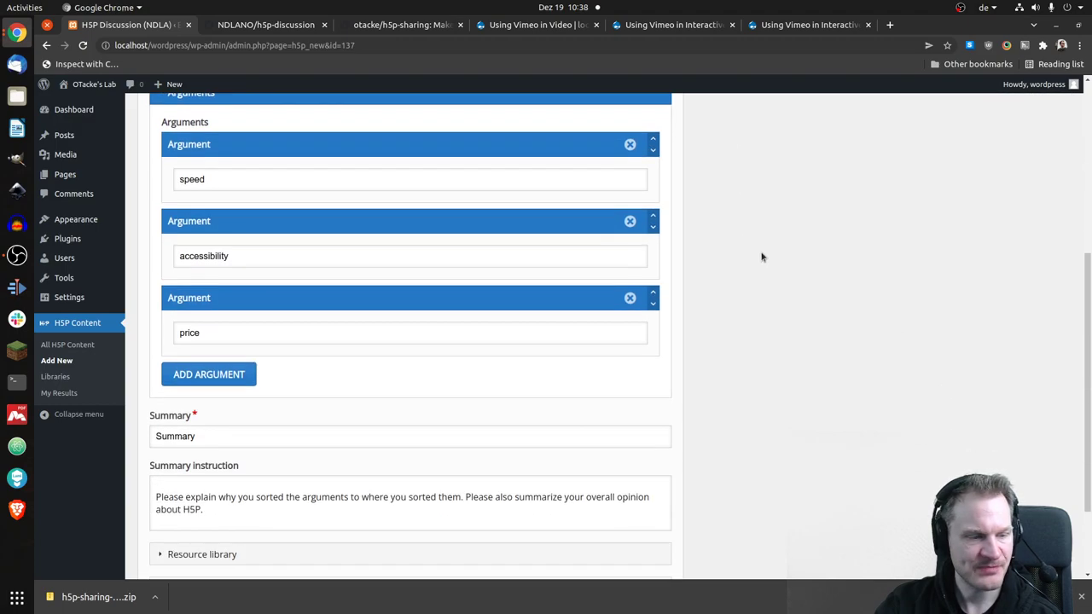
scroll(down, 3)
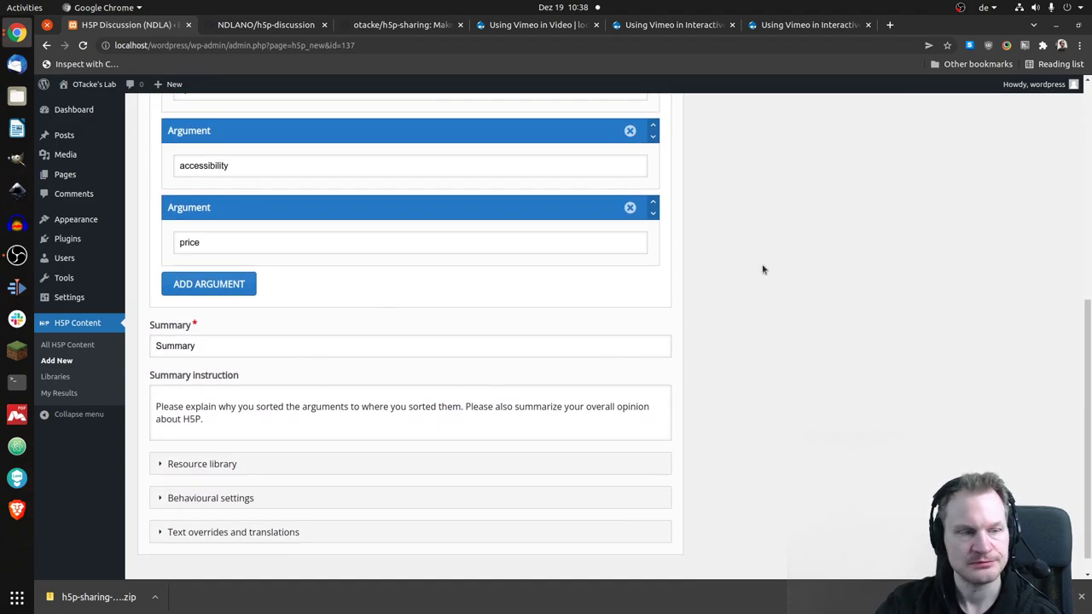
scroll(down, 3)
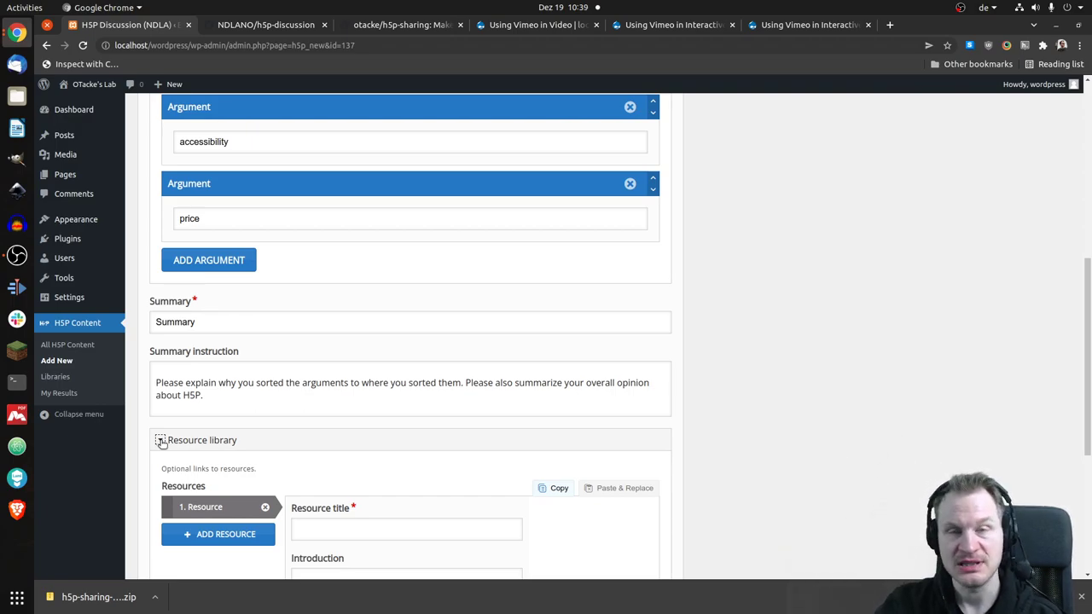
scroll(down, 3)
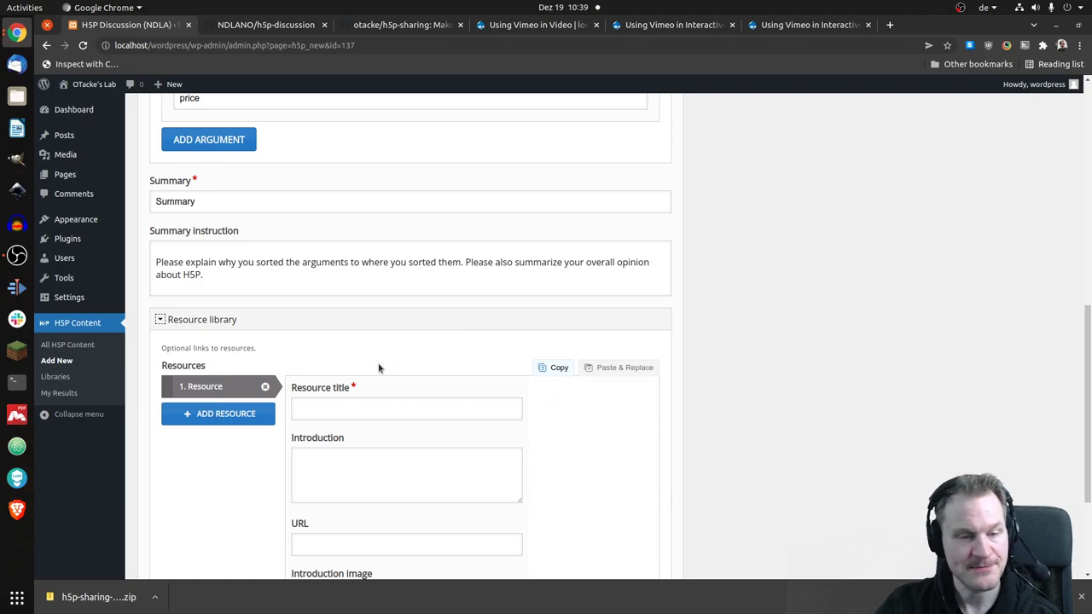
scroll(down, 3)
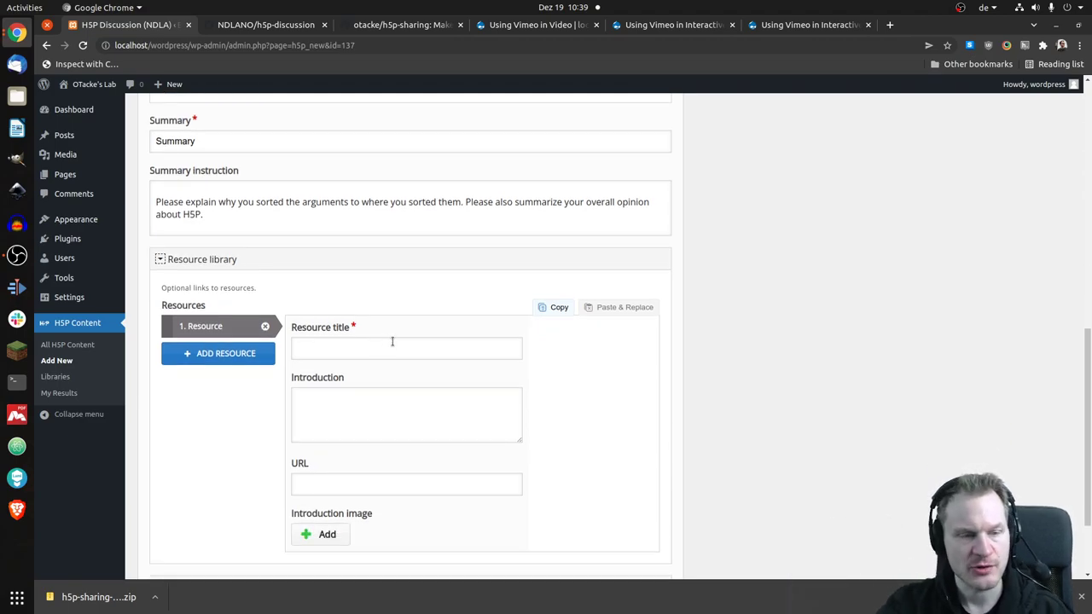
text(H5p)
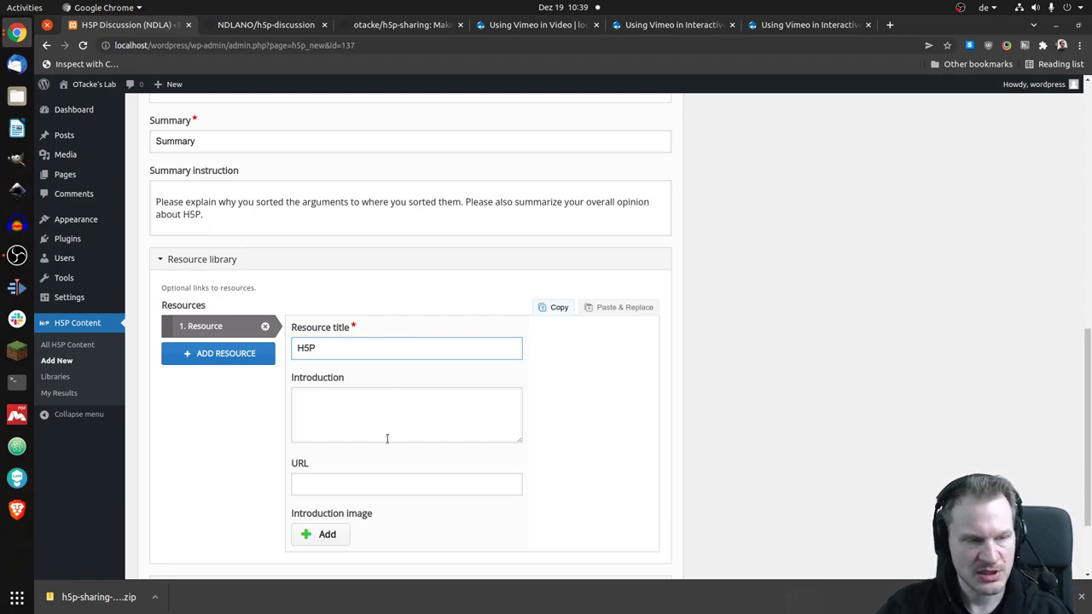
text(This is the H5P web)
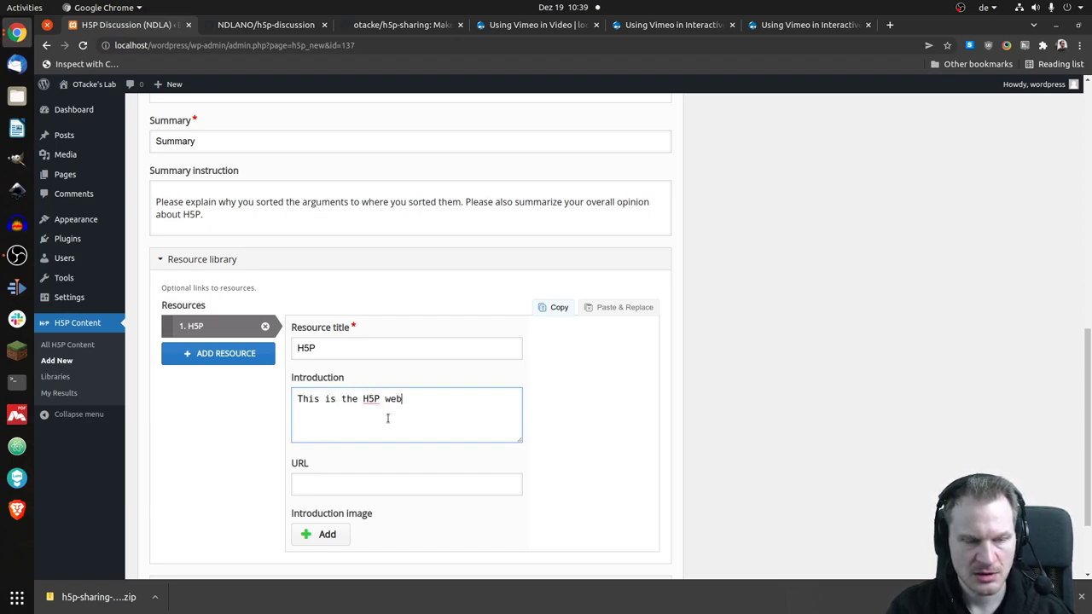
click(406, 484)
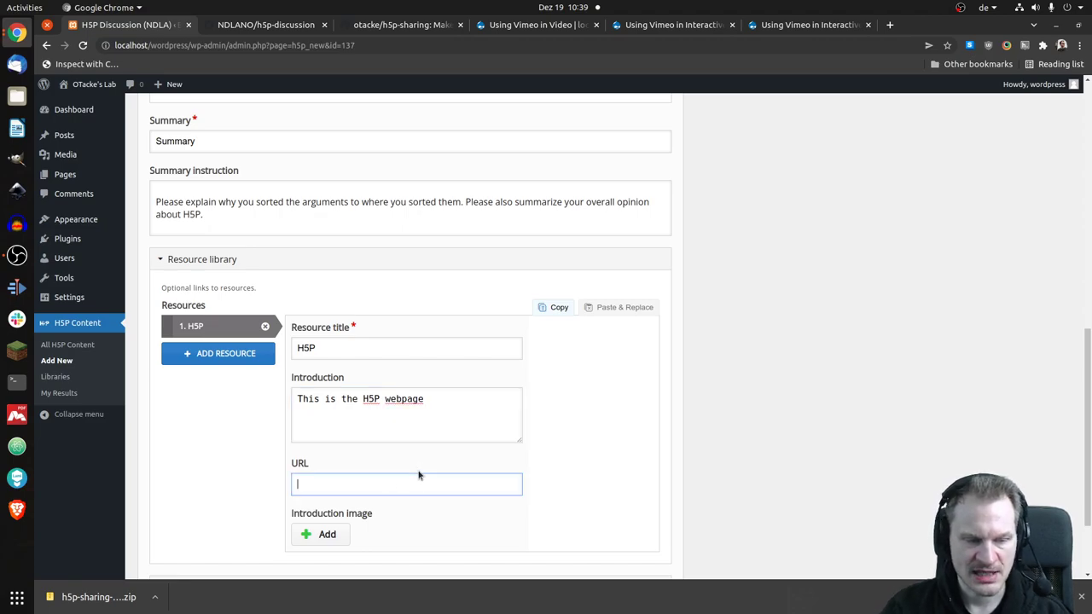
text(https://h5p.org)
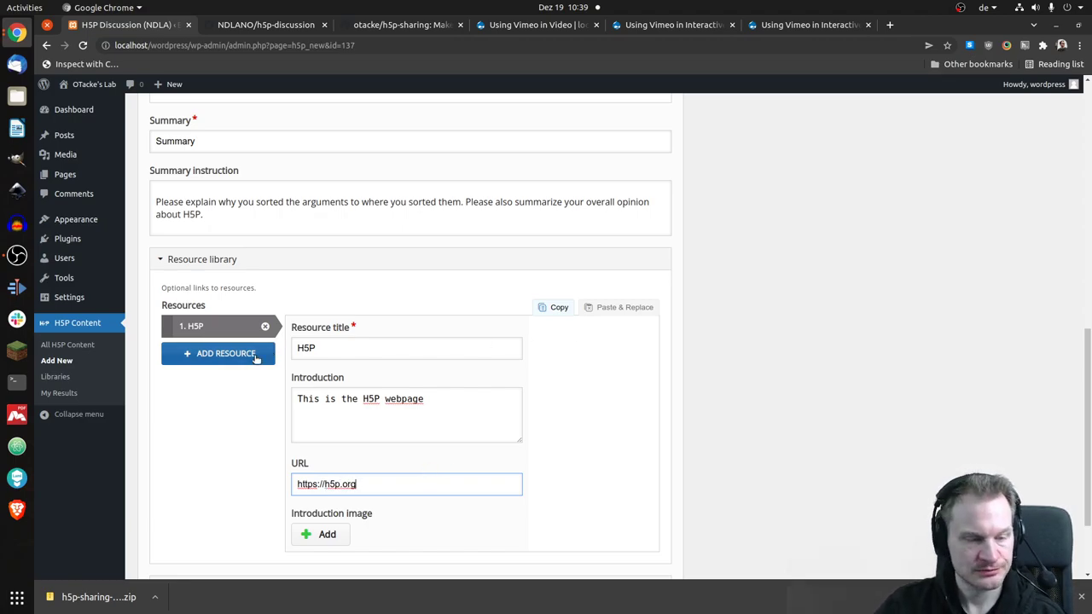
scroll(down, 3)
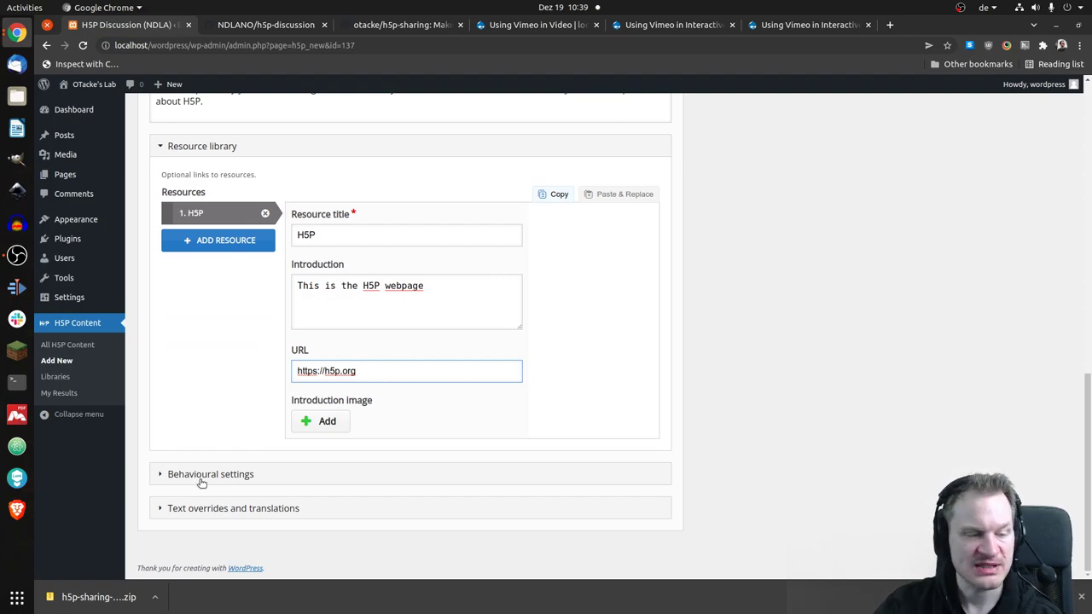
In Behavioural settings, uncheck 'Enable retry?' and 'Show summary'.
click(210, 474)
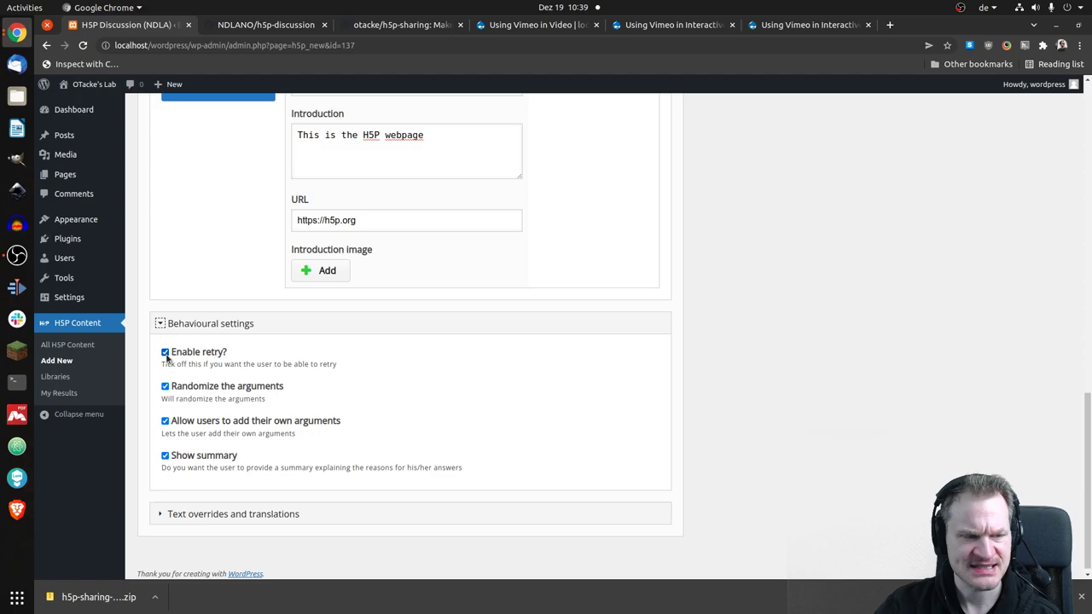
click(164, 352)
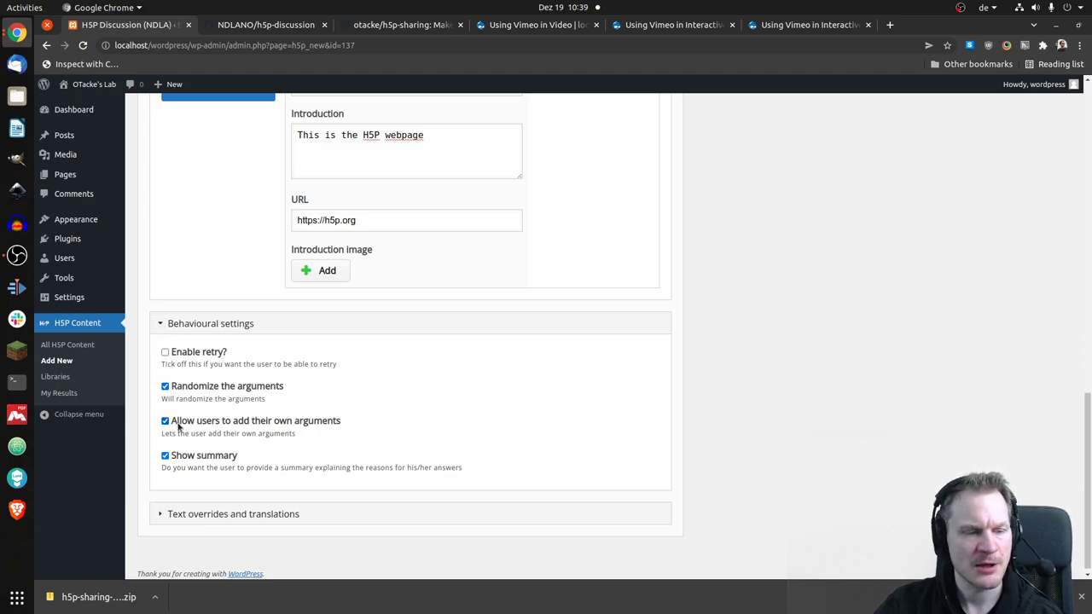
mouse_move(193, 425)
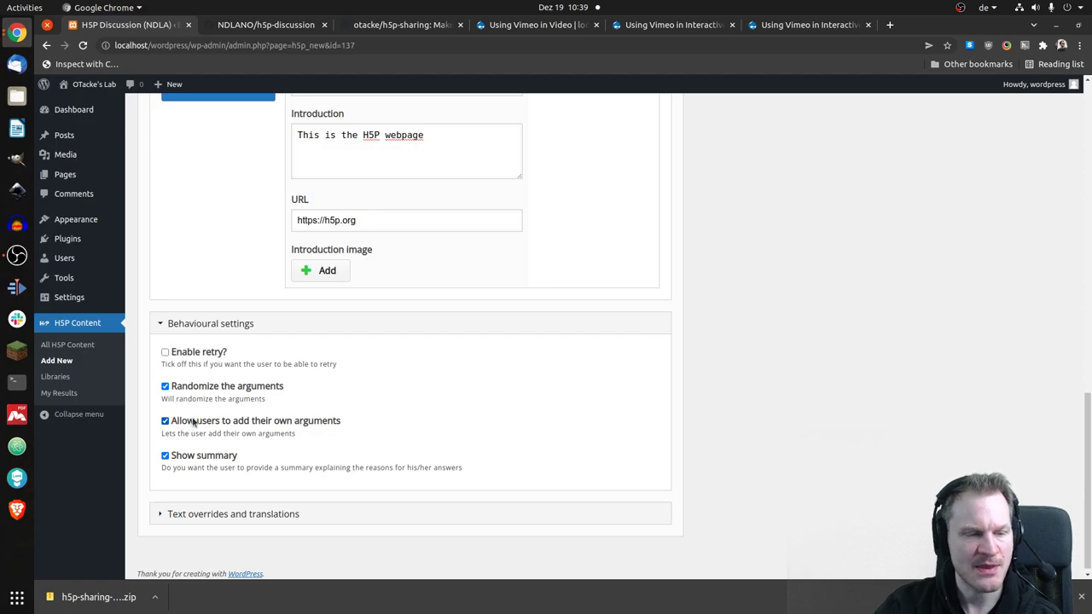
mouse_move(228, 424)
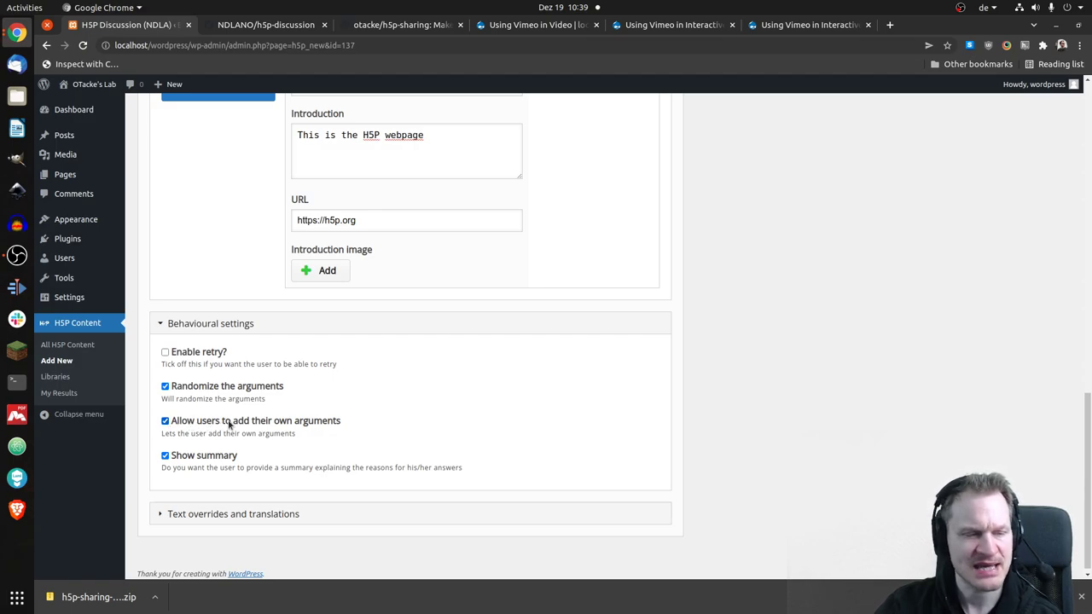
mouse_move(262, 412)
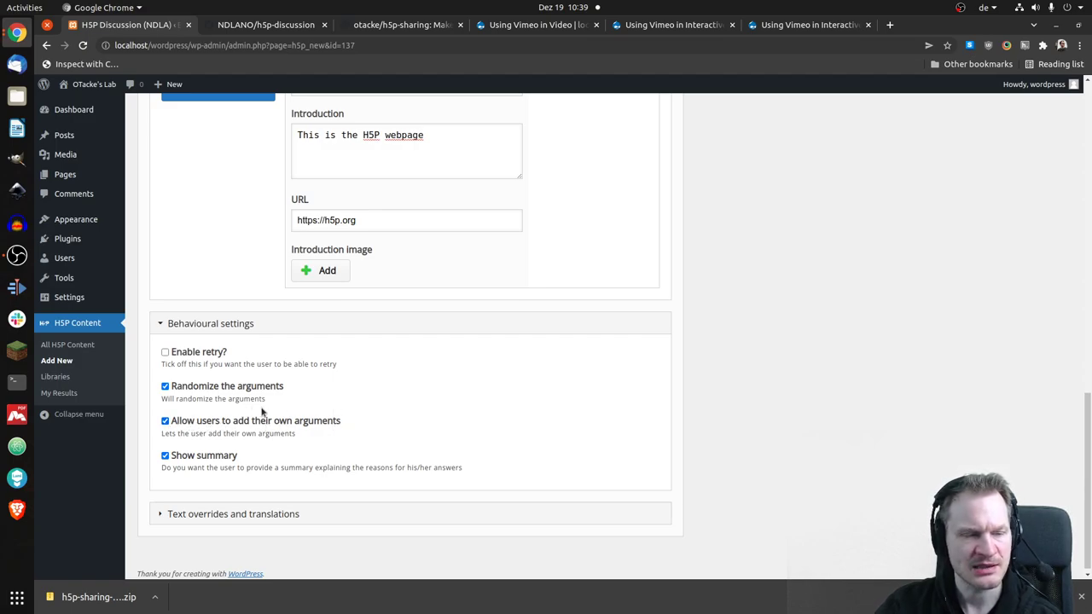
click(164, 456)
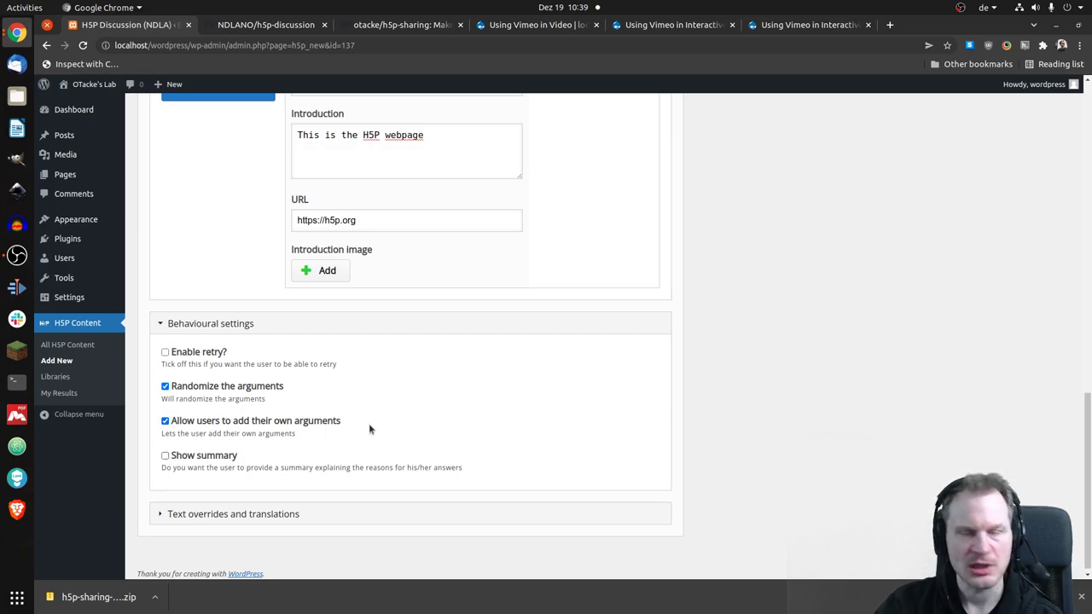
mouse_move(485, 402)
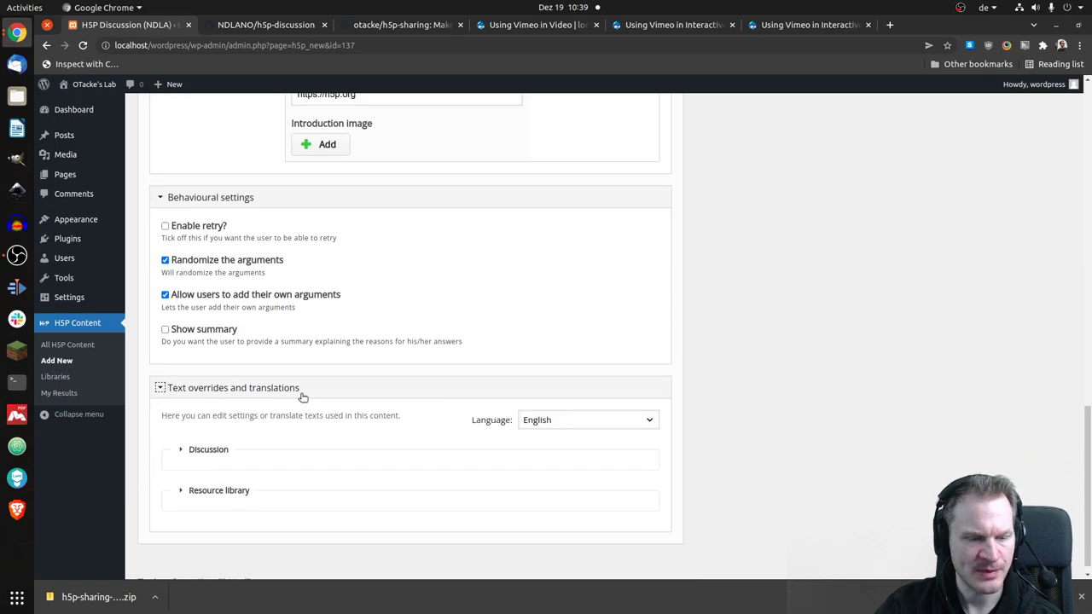
Expand the Discussion text overrides and its Arguments for H5P group.
click(208, 450)
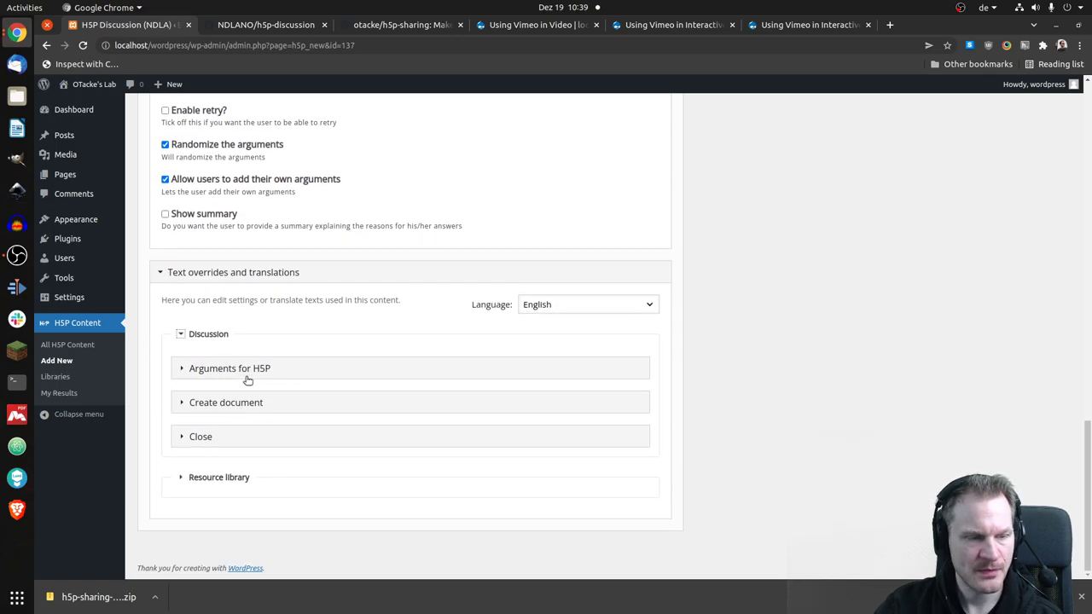
click(228, 369)
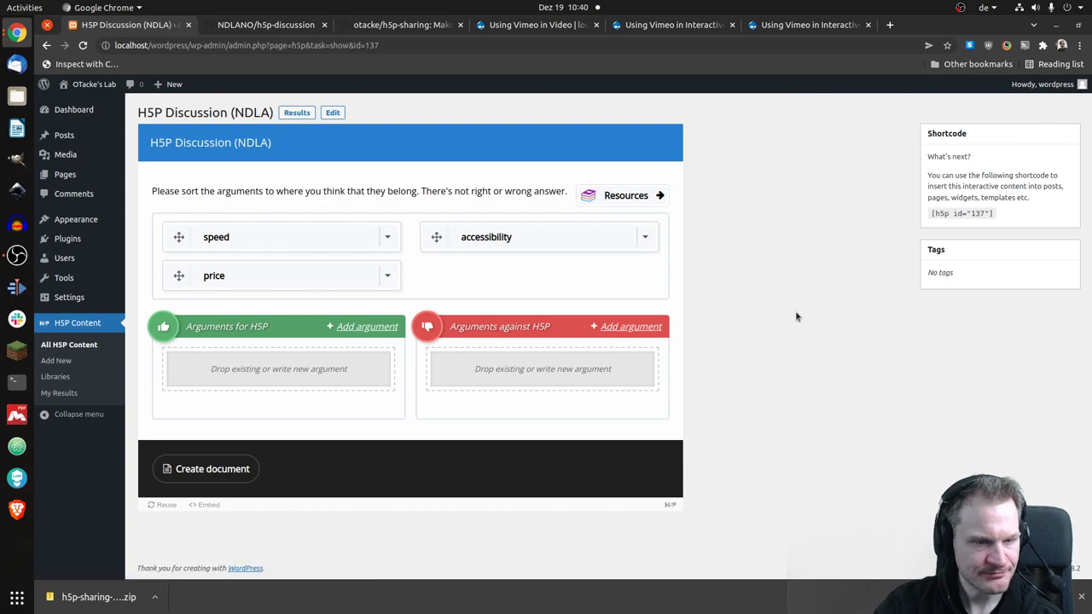
mouse_move(789, 310)
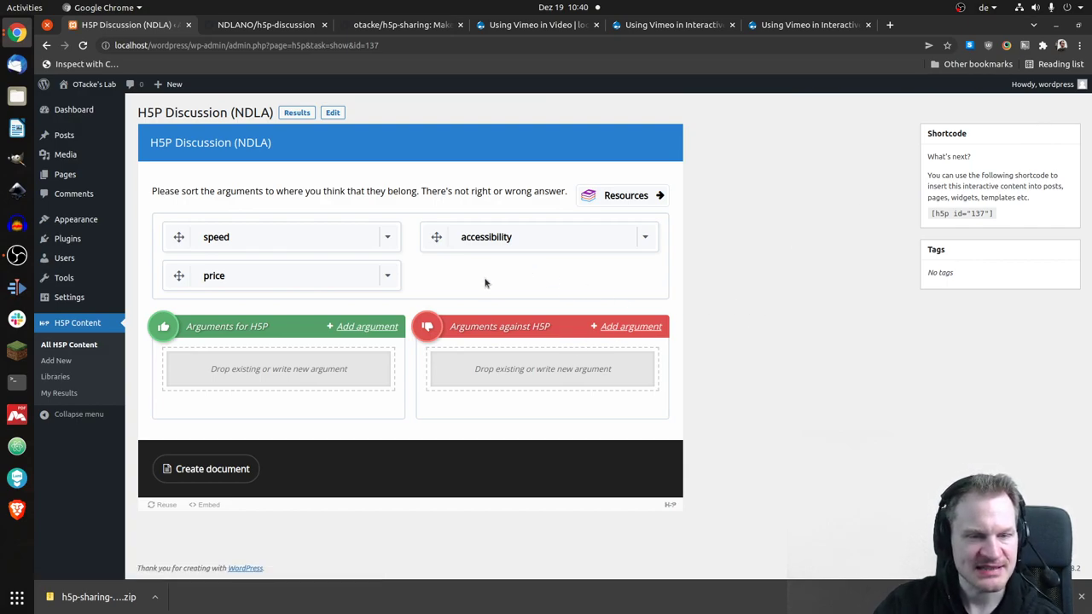
mouse_move(559, 287)
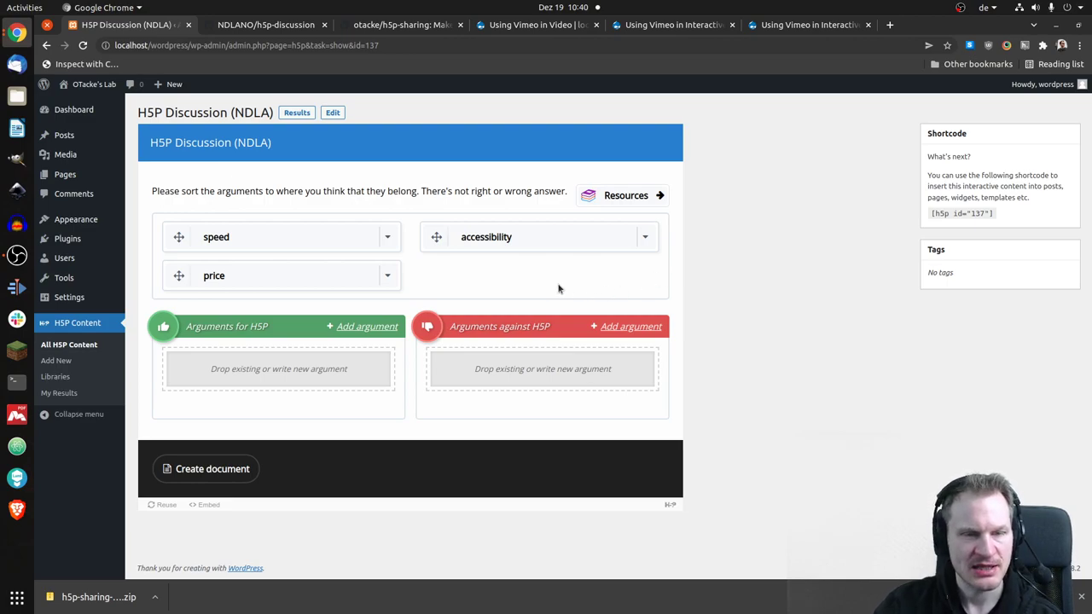
mouse_move(636, 274)
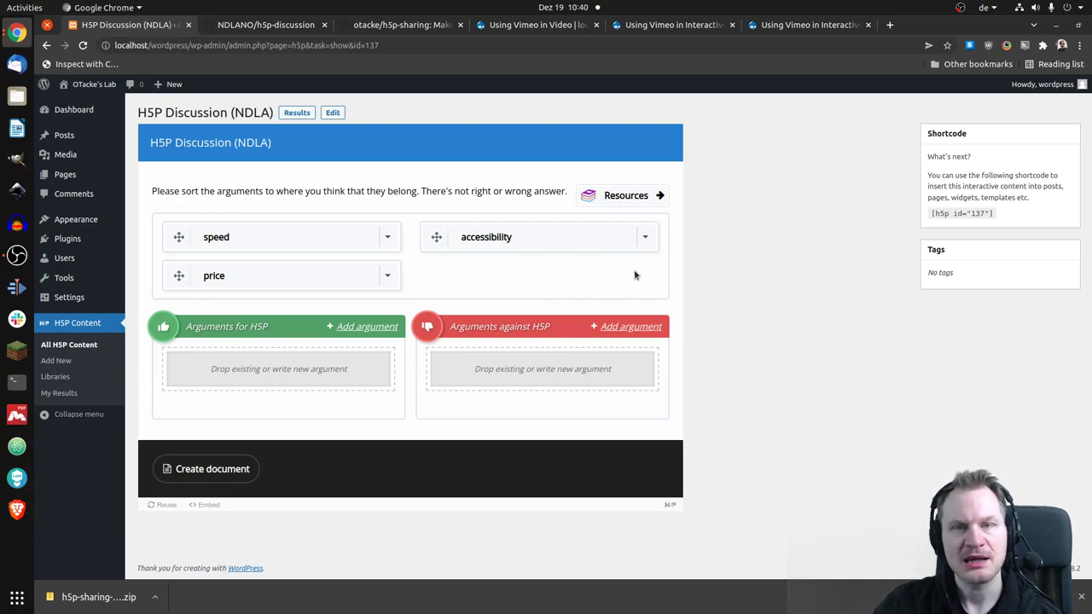
mouse_move(630, 282)
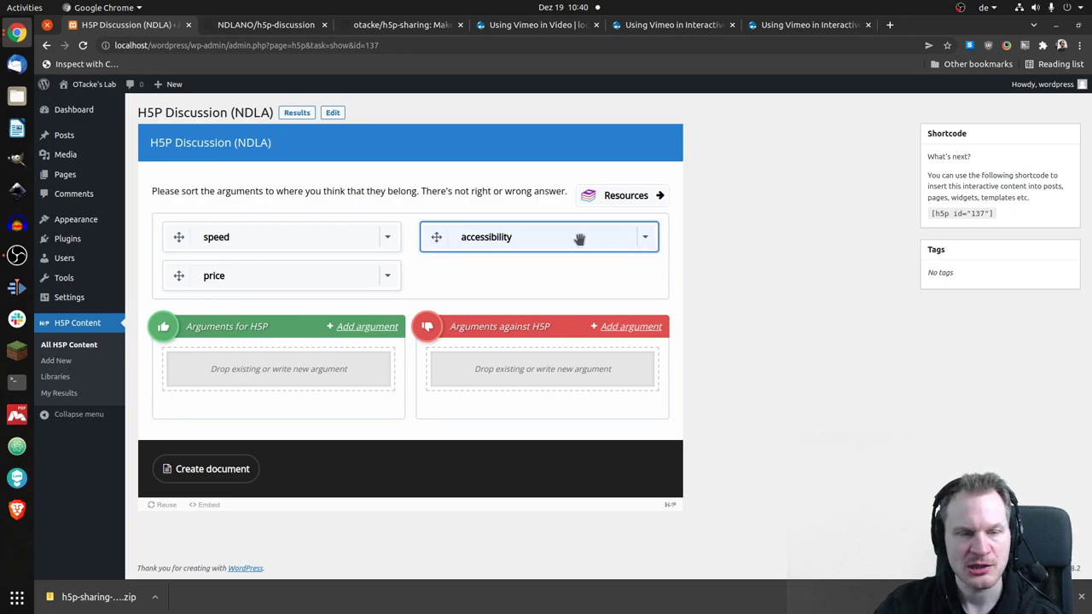
mouse_move(631, 326)
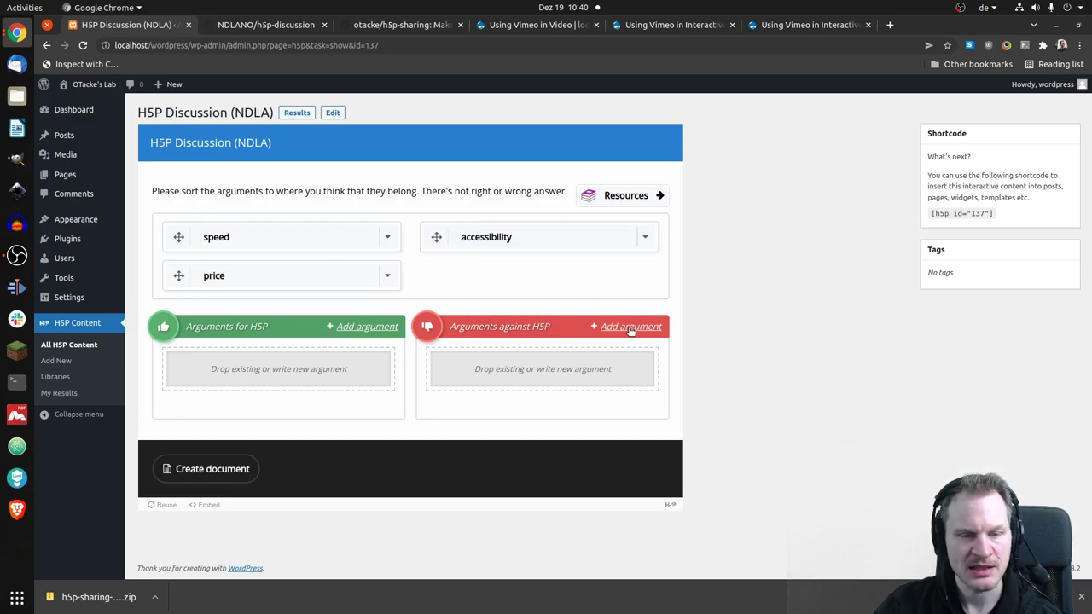
Add the argument 'not much developer documentation' and drag it into the unsorted pool.
click(633, 326)
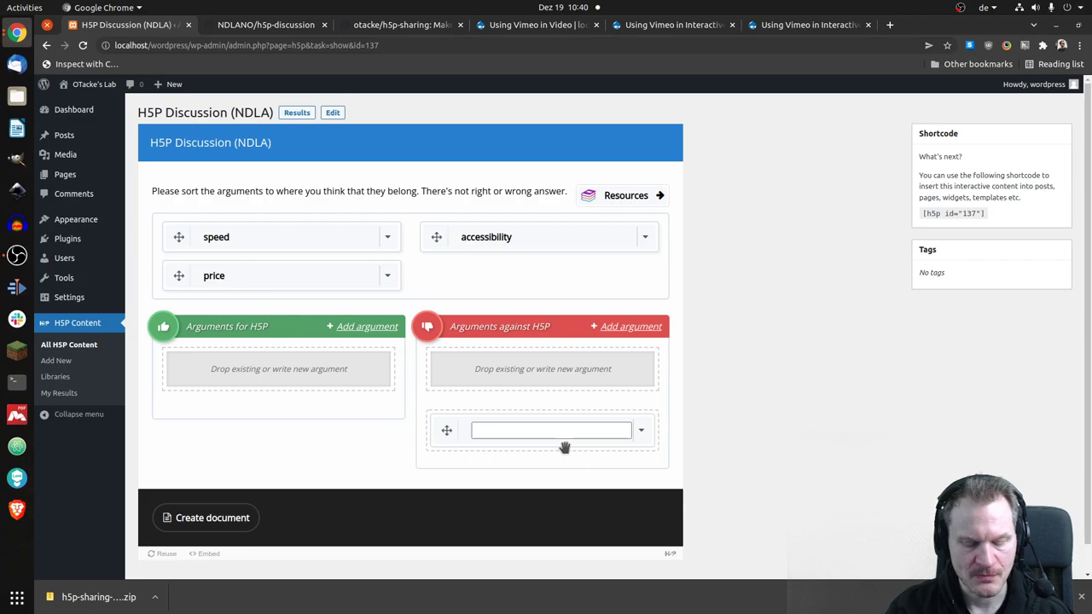
text(not much developer docume)
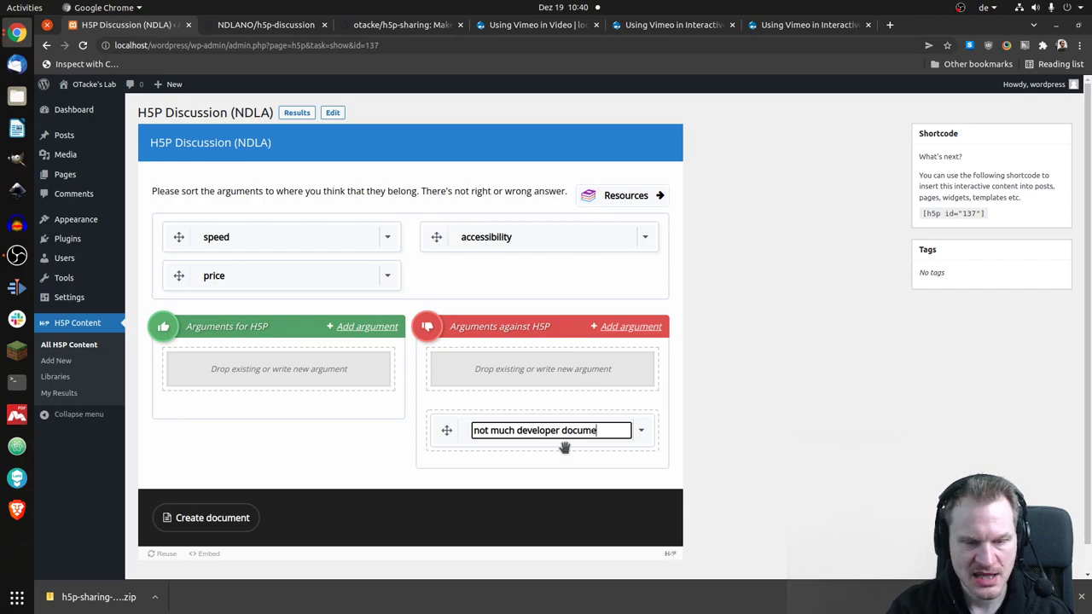
text(ntazion)
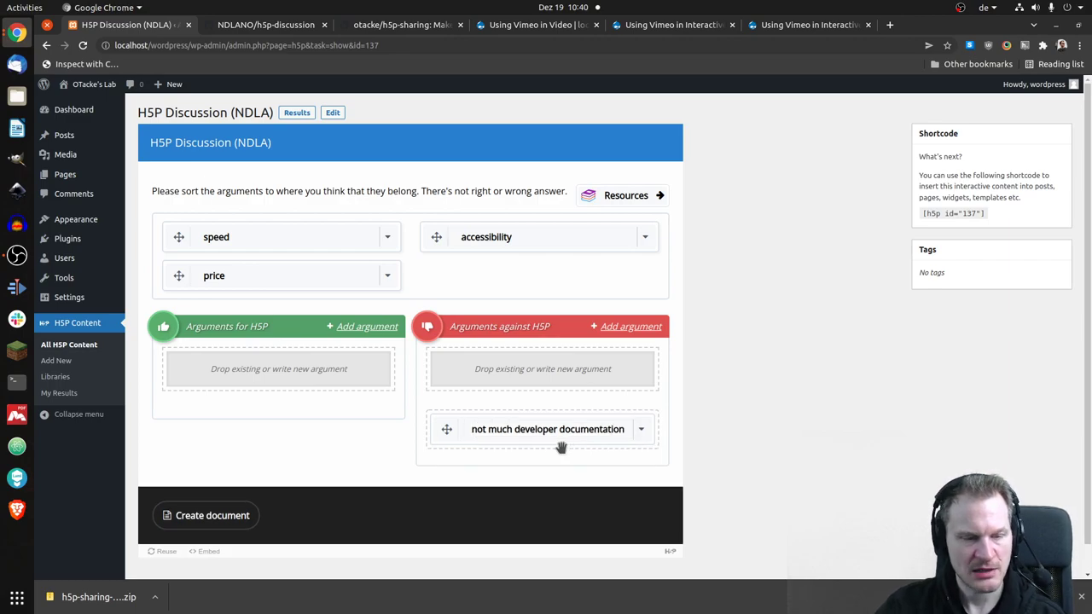
drag(546, 429, 516, 201)
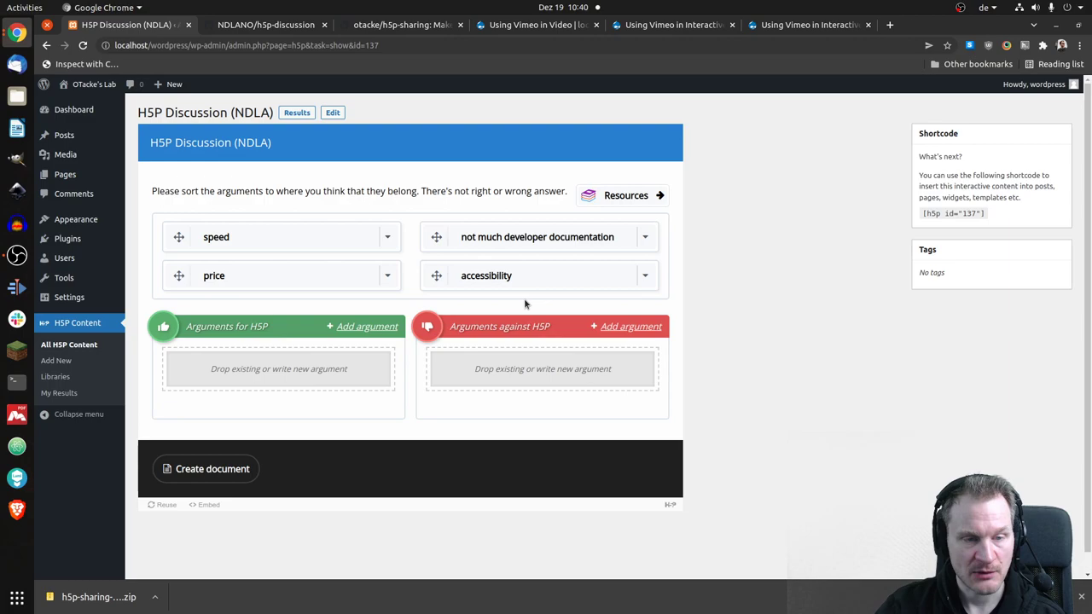
mouse_move(655, 197)
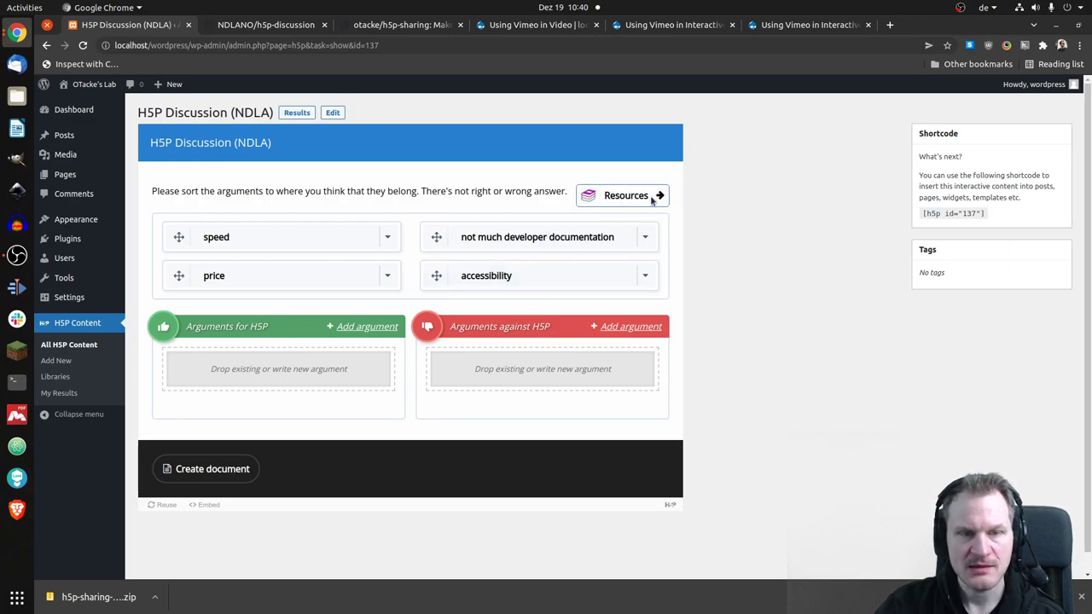
mouse_move(636, 198)
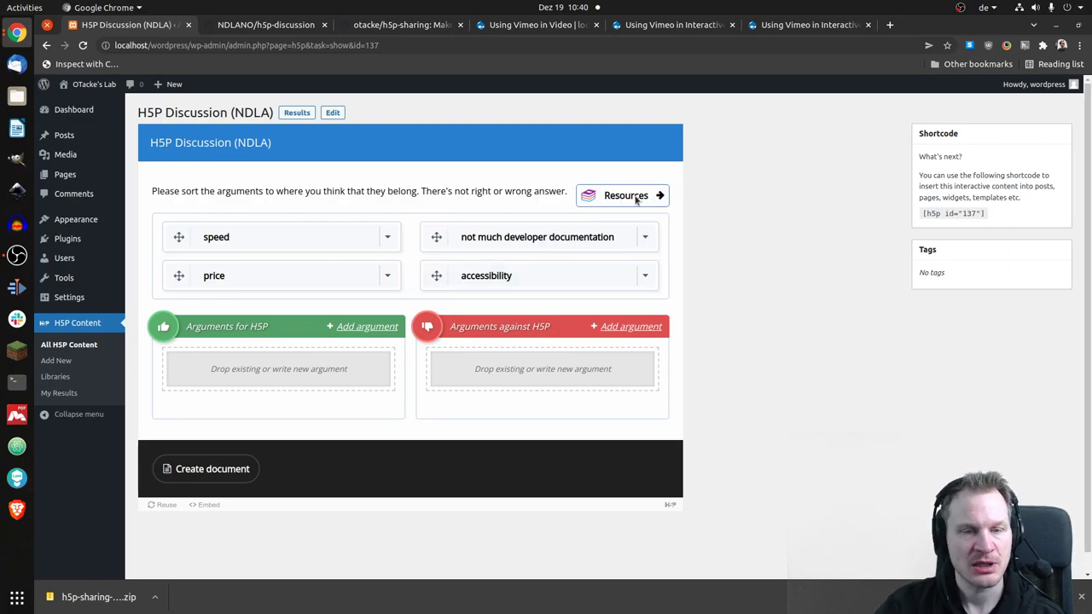
click(627, 196)
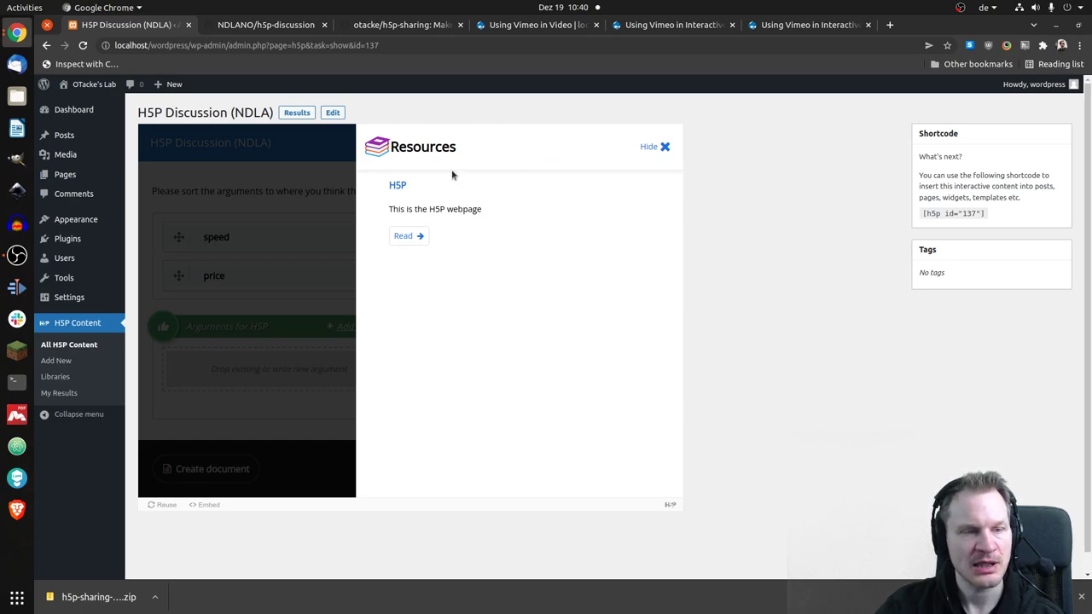
mouse_move(472, 326)
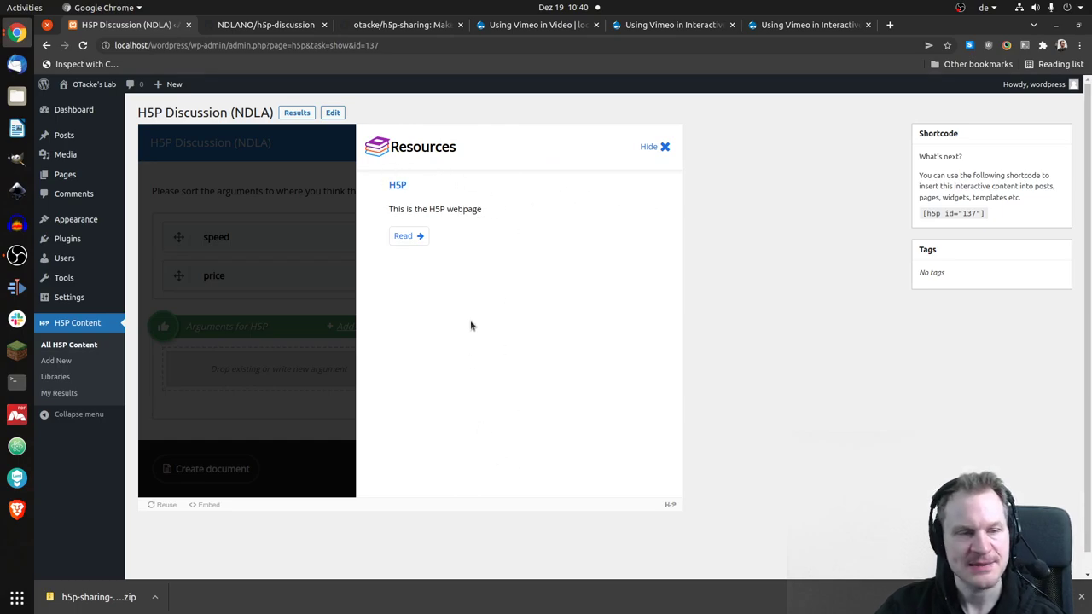
mouse_move(450, 410)
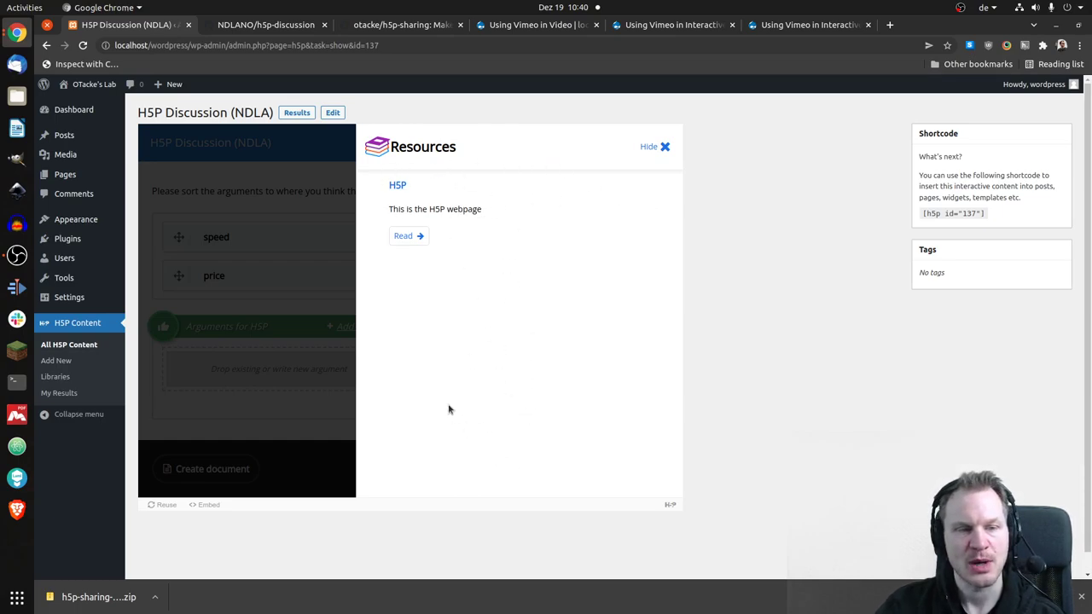
mouse_move(407, 240)
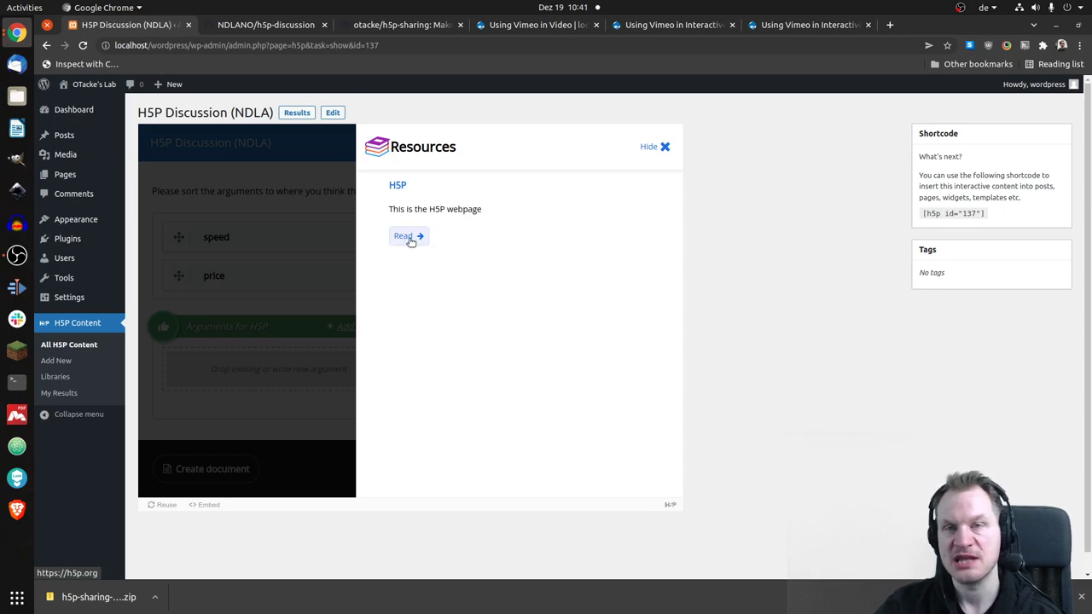
mouse_move(677, 158)
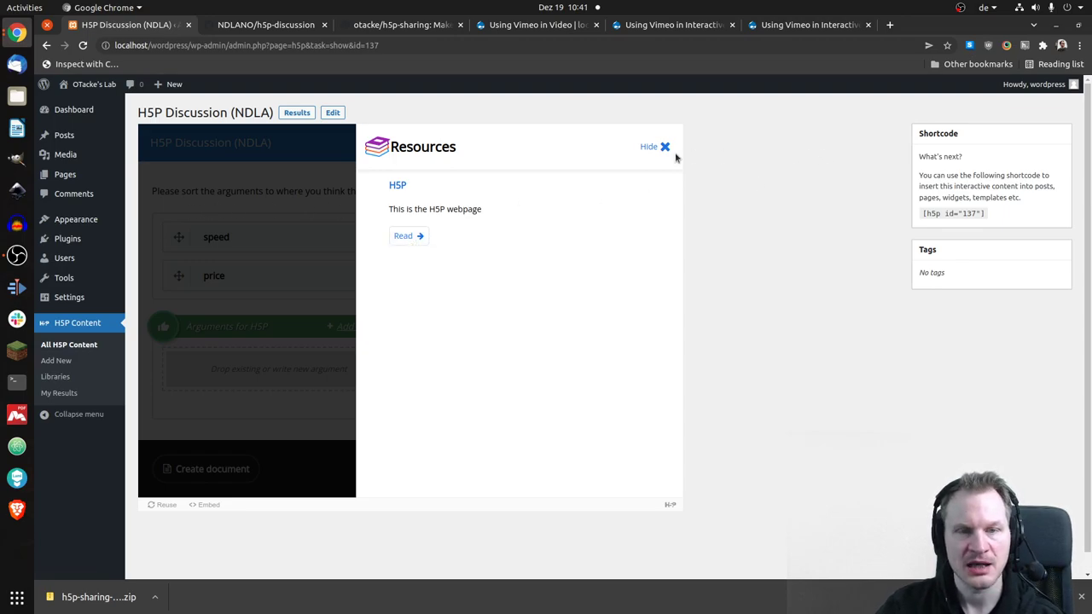
click(664, 147)
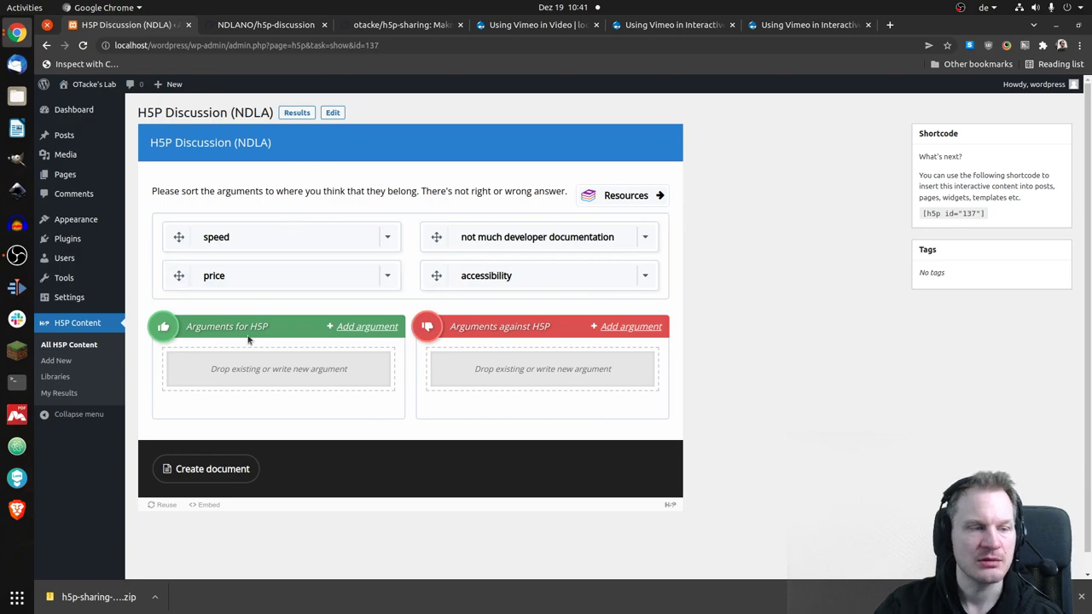
mouse_move(794, 311)
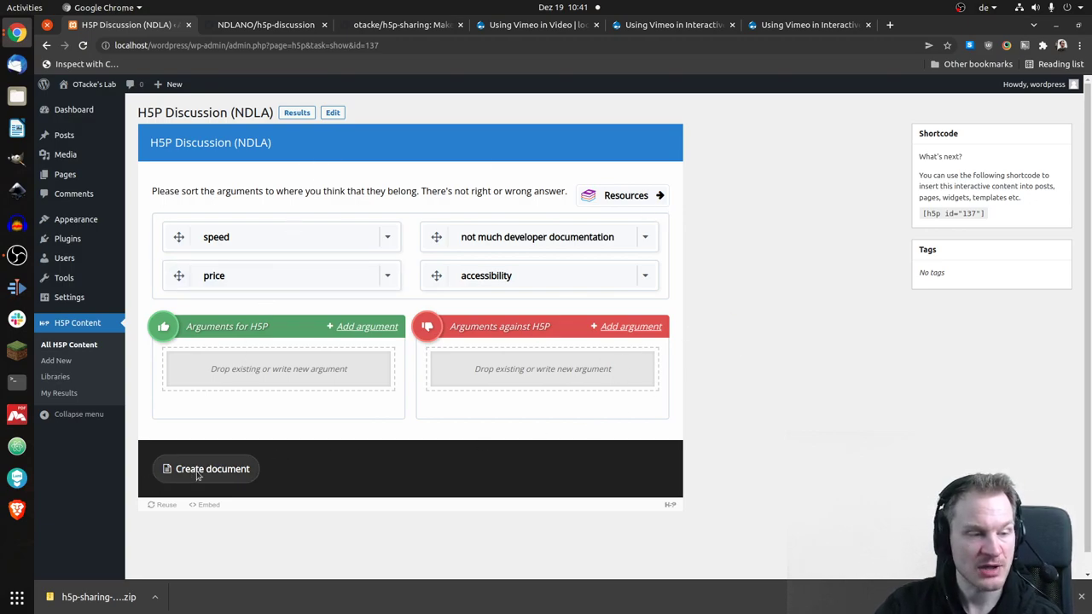
click(205, 470)
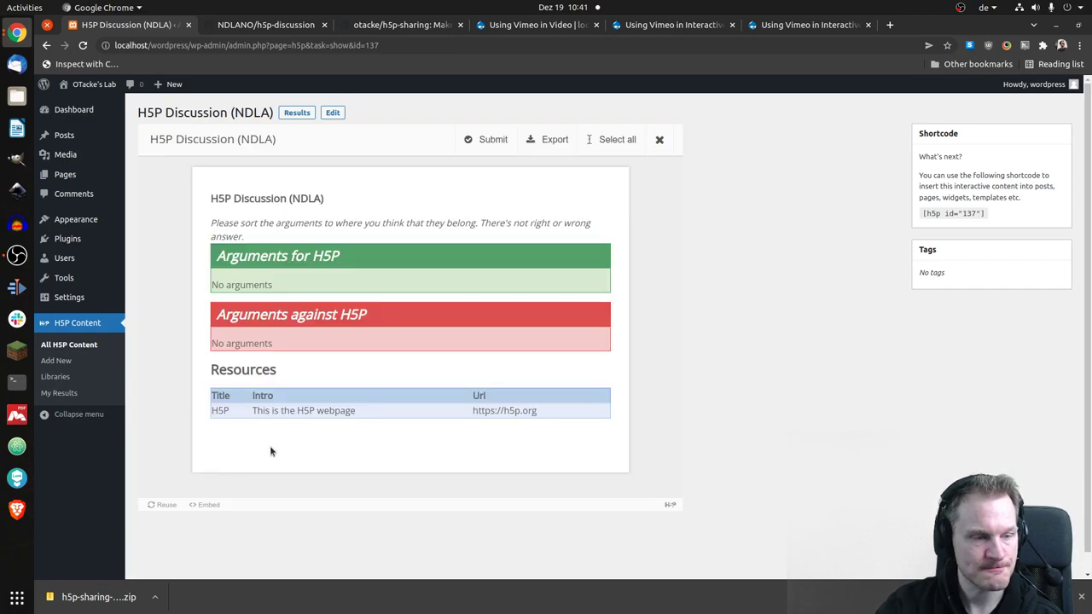
mouse_move(273, 246)
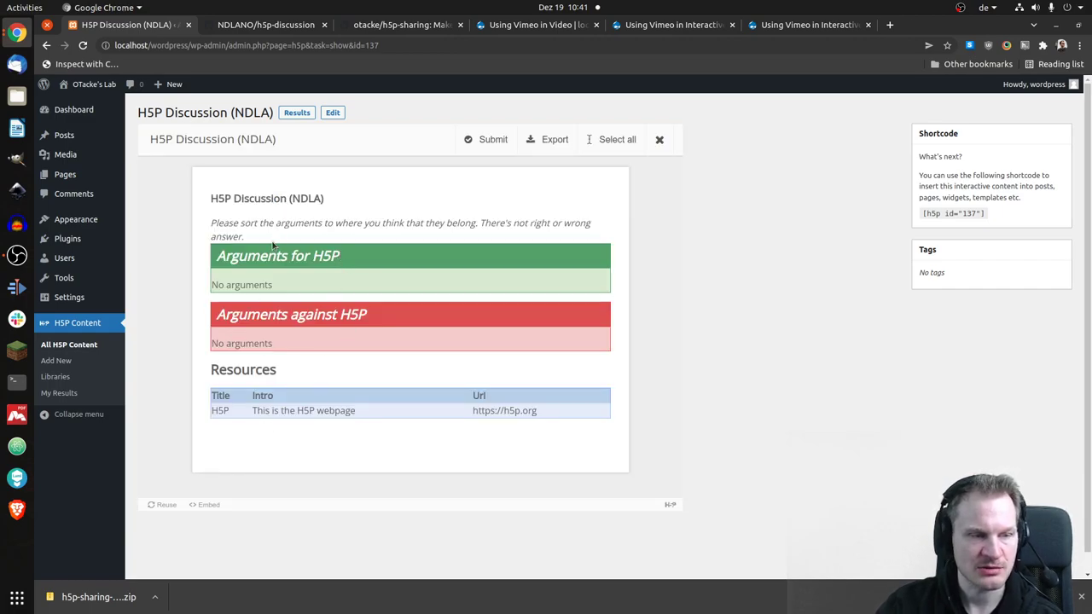
mouse_move(299, 239)
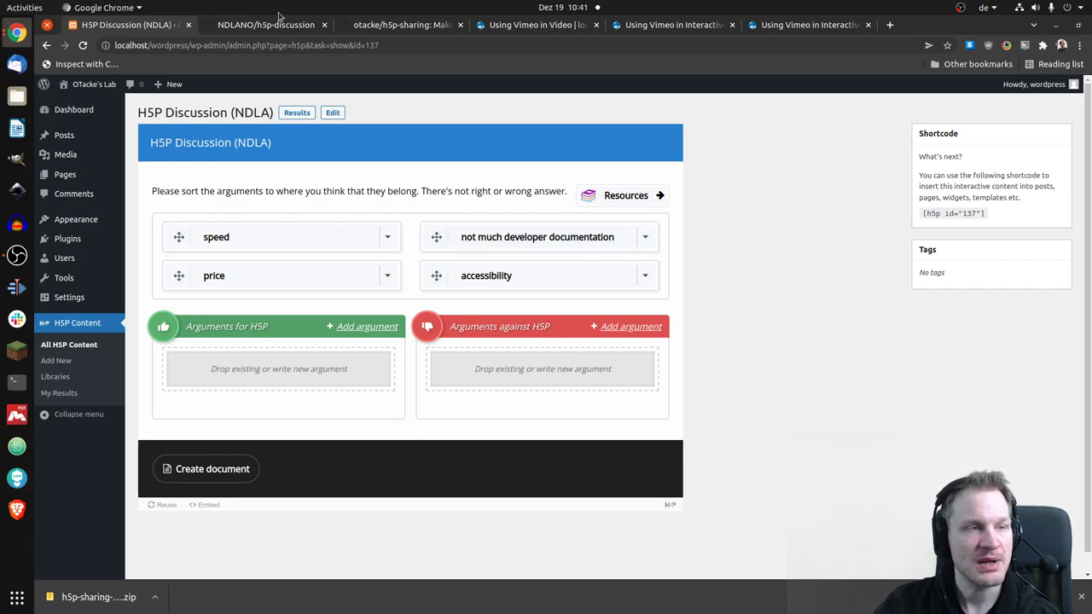
click(265, 24)
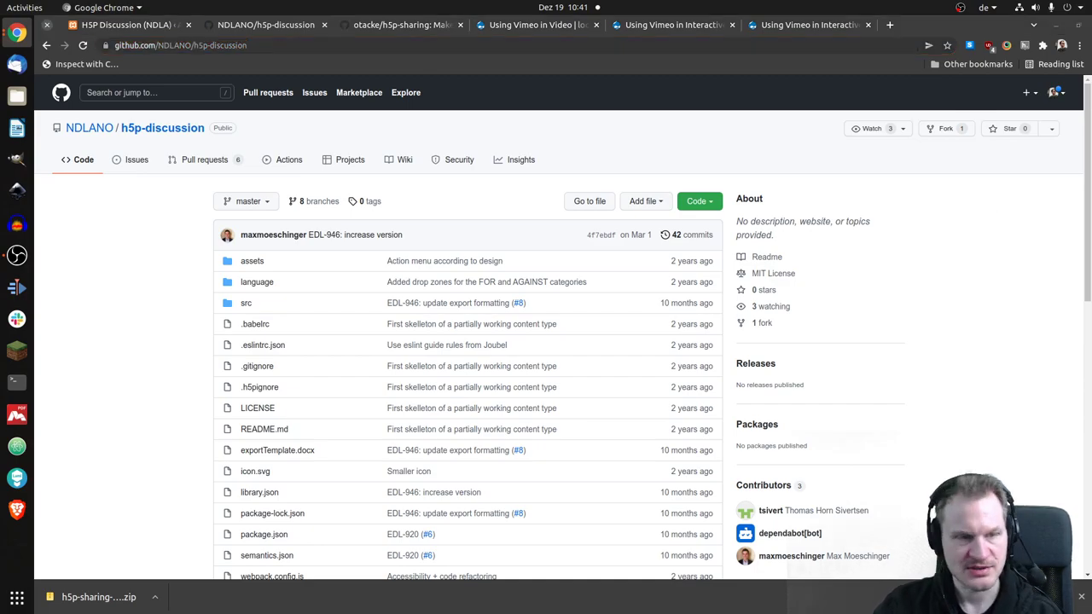
mouse_move(606, 142)
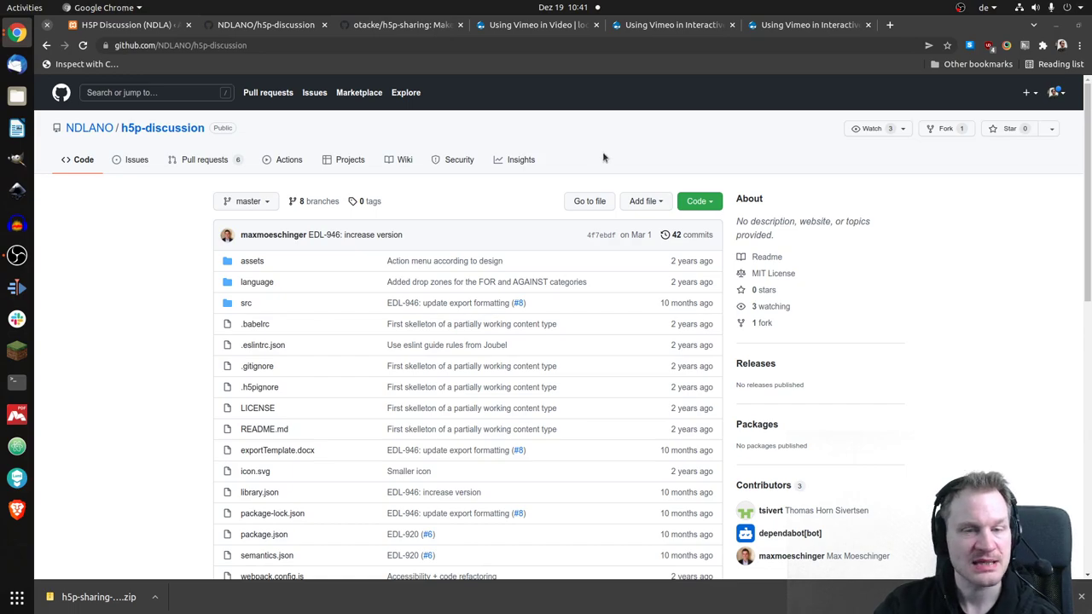
mouse_move(1087, 171)
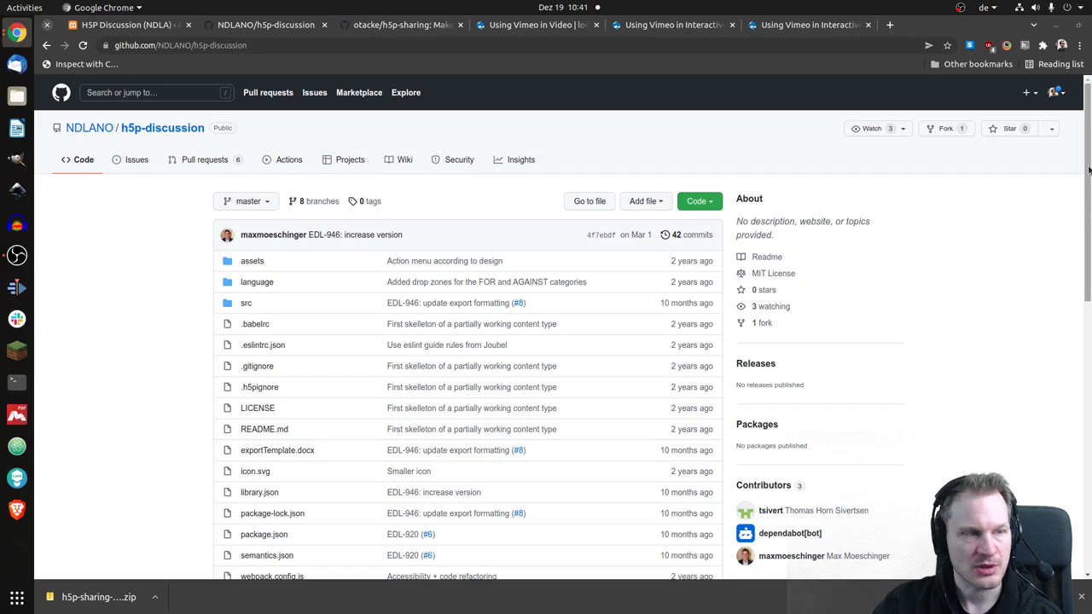
mouse_move(109, 251)
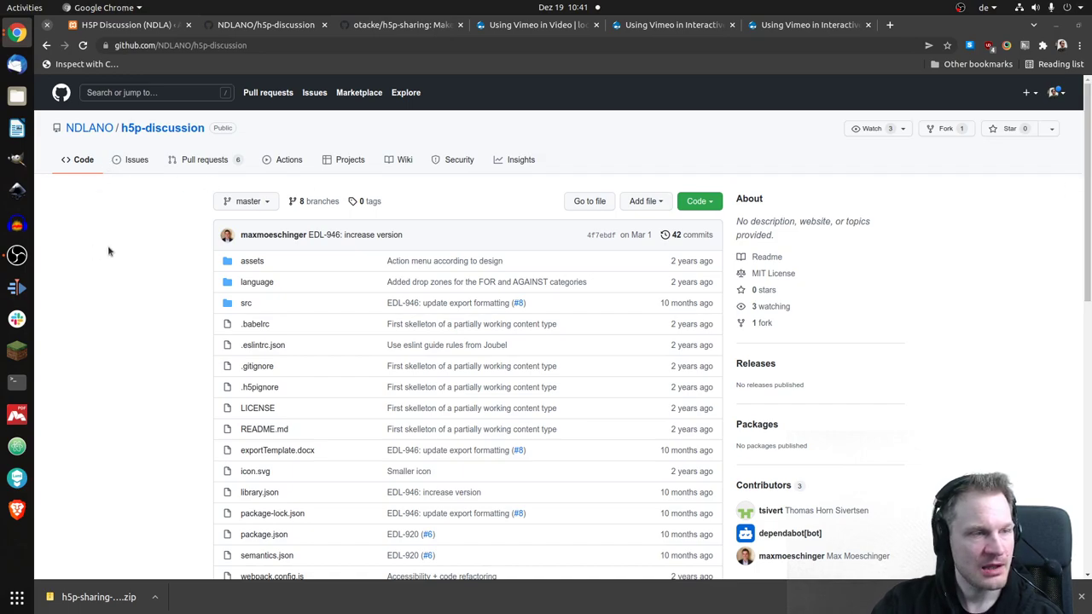